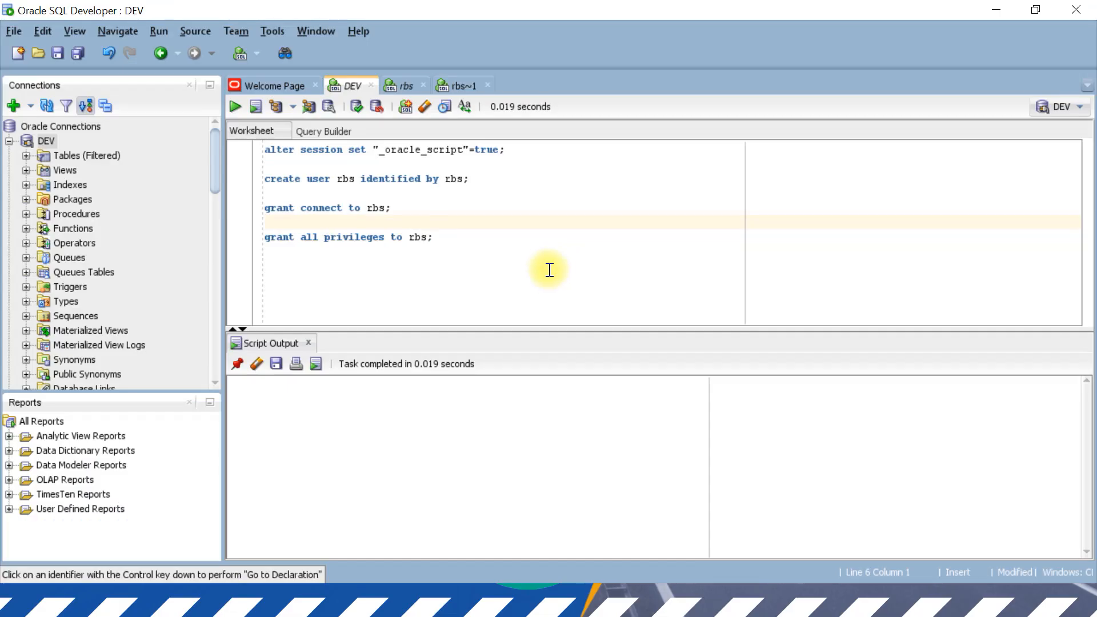
pyautogui.moveTo(139, 216)
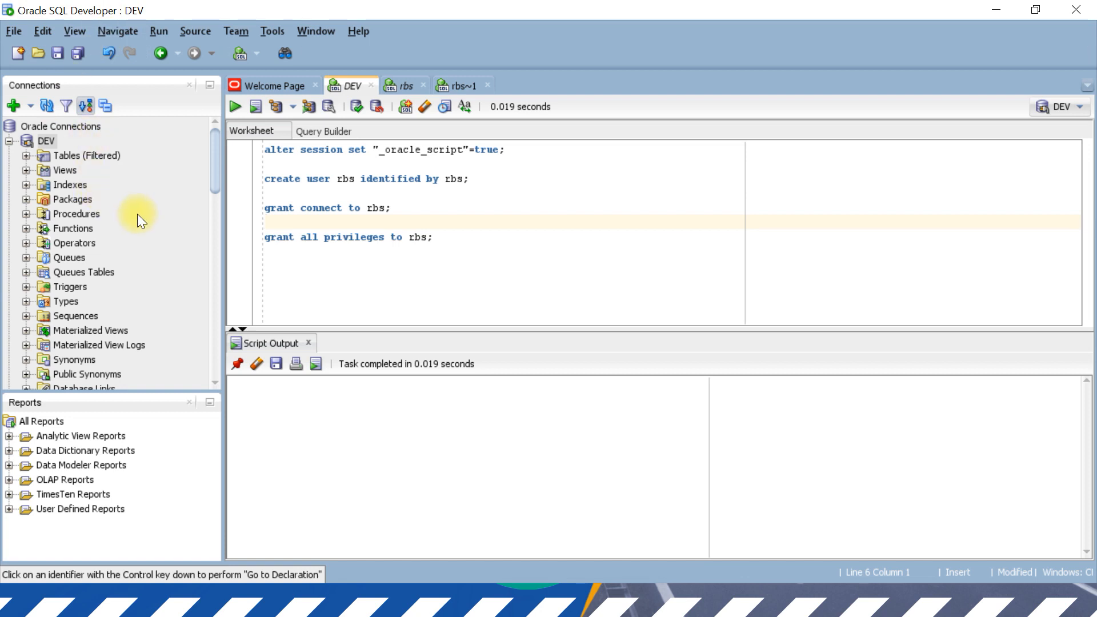
# Step: Review the DEV connection's login details and close them unchanged
pyautogui.rightClick(46, 141)
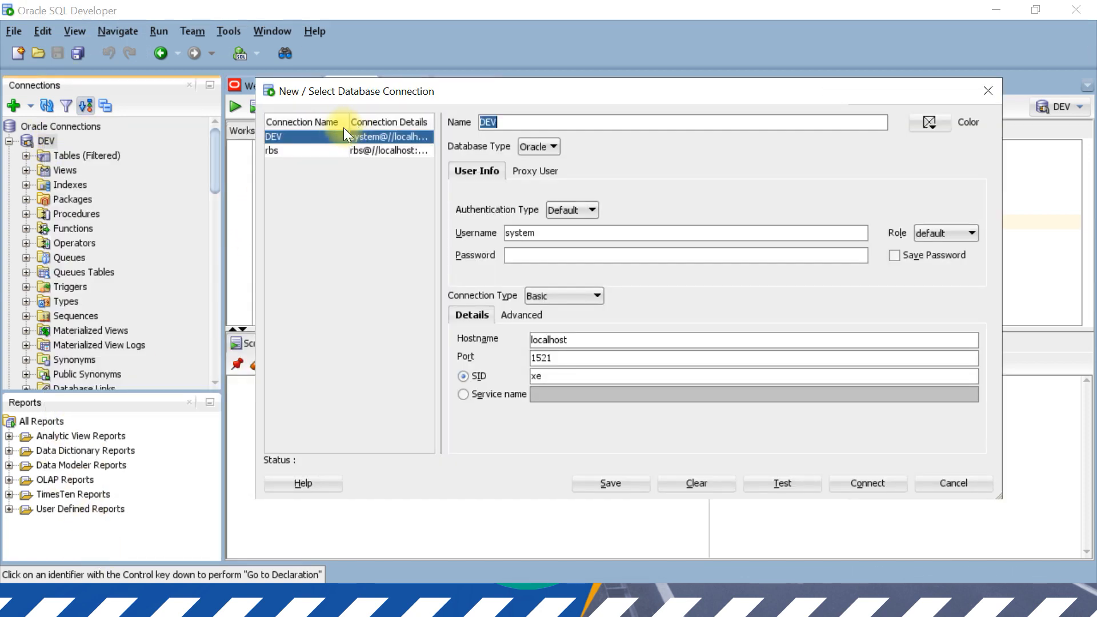
pyautogui.click(539, 233)
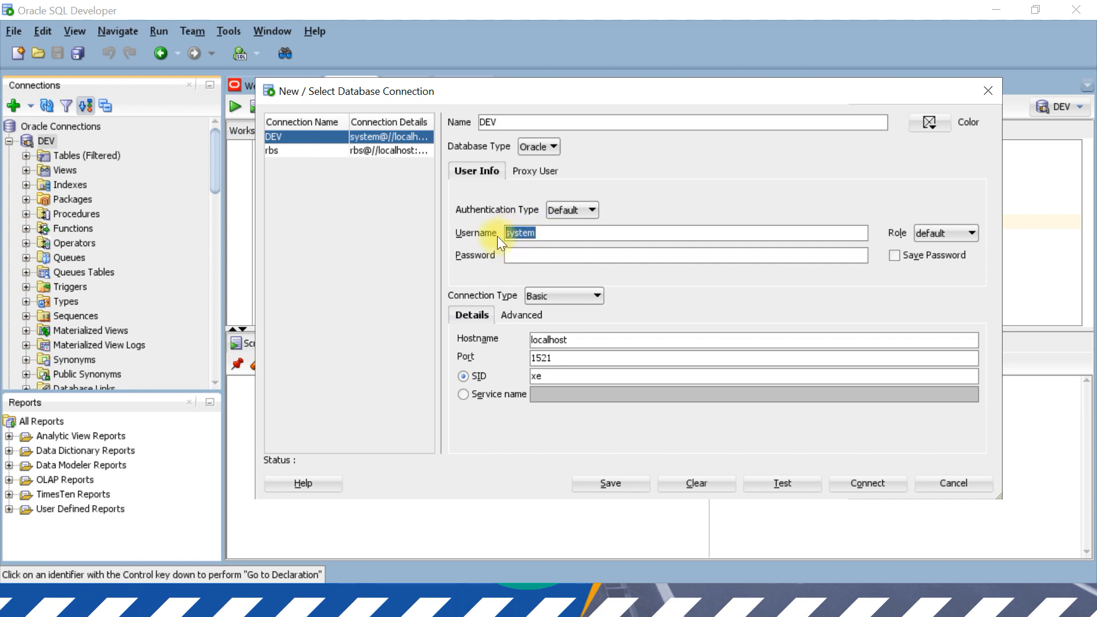
pyautogui.moveTo(467, 257)
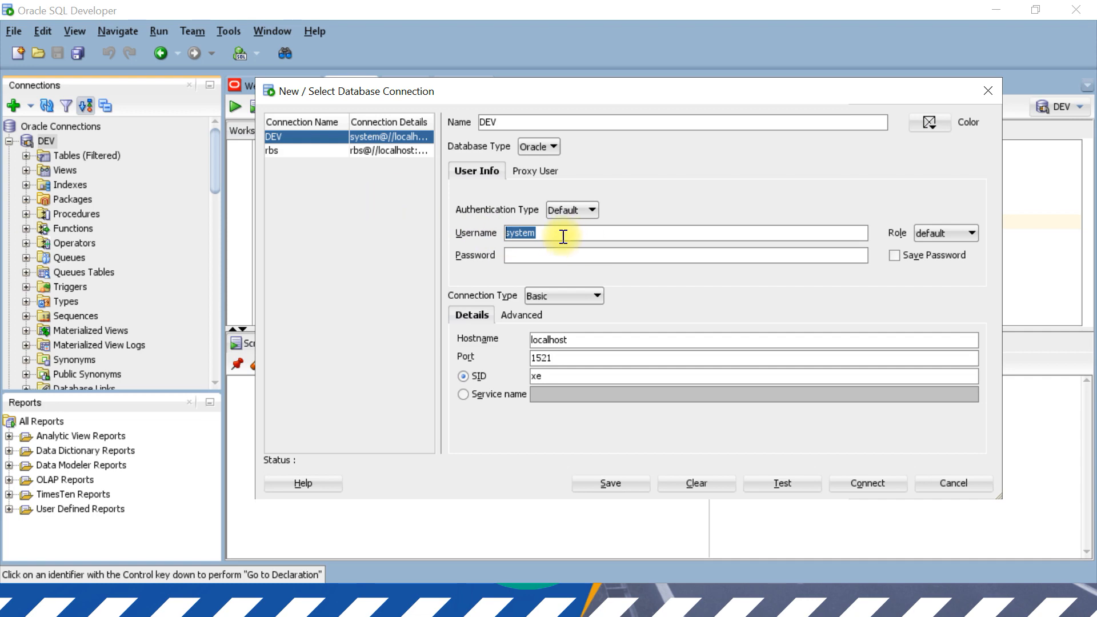
pyautogui.moveTo(936, 490)
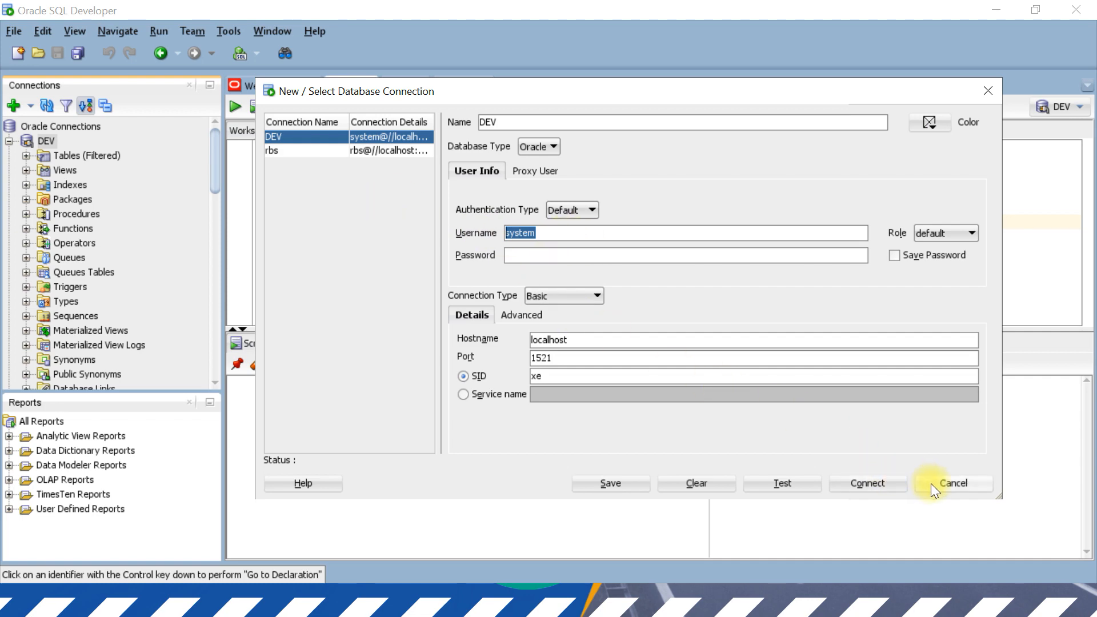
pyautogui.click(953, 484)
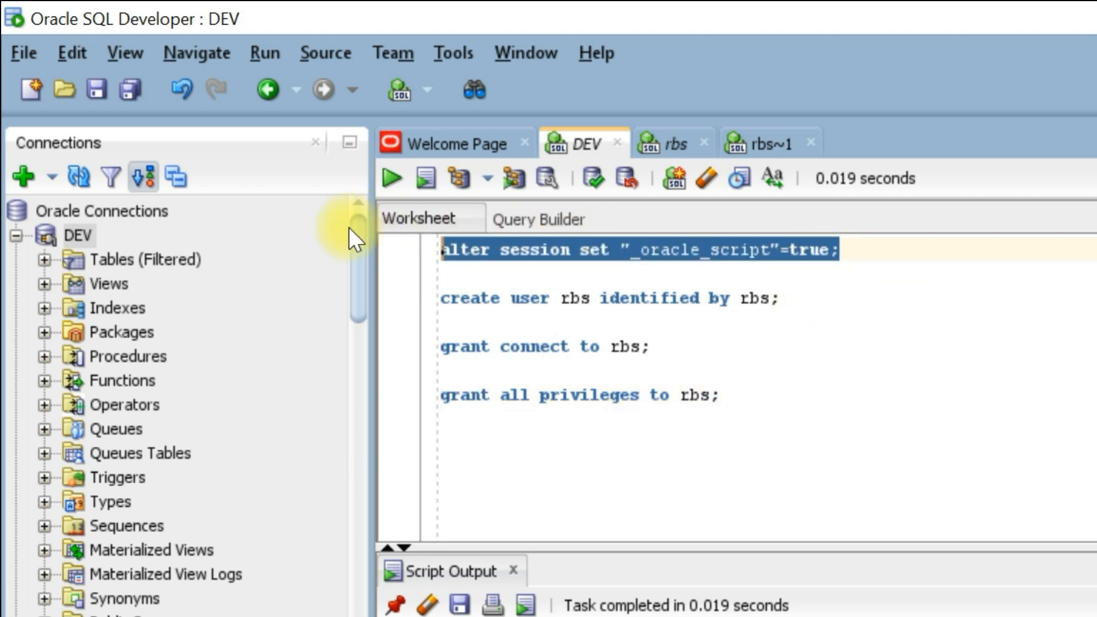
# Step: Highlight the _oracle_script parameter, the grant connect statement, then the whole setup script
pyautogui.doubleClick(703, 250)
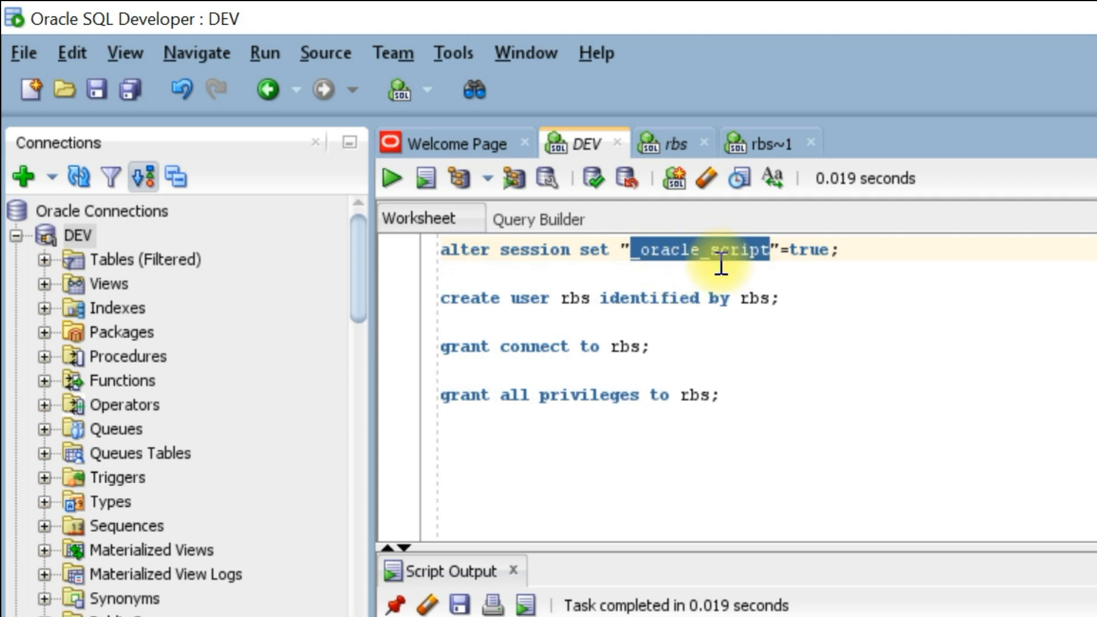
pyautogui.moveTo(808, 278)
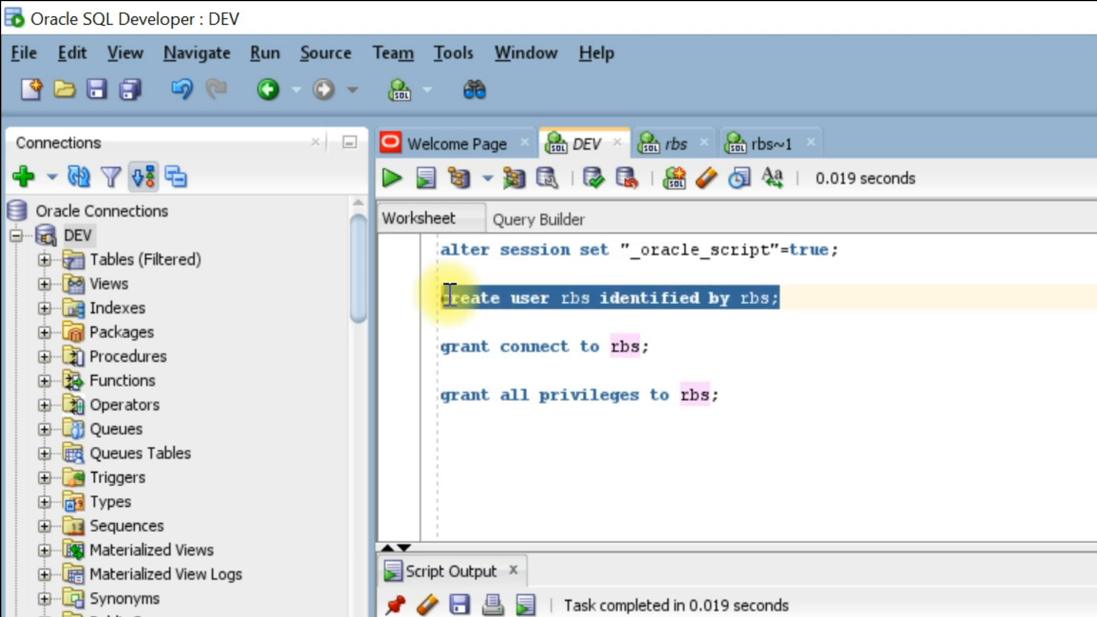
pyautogui.click(448, 347)
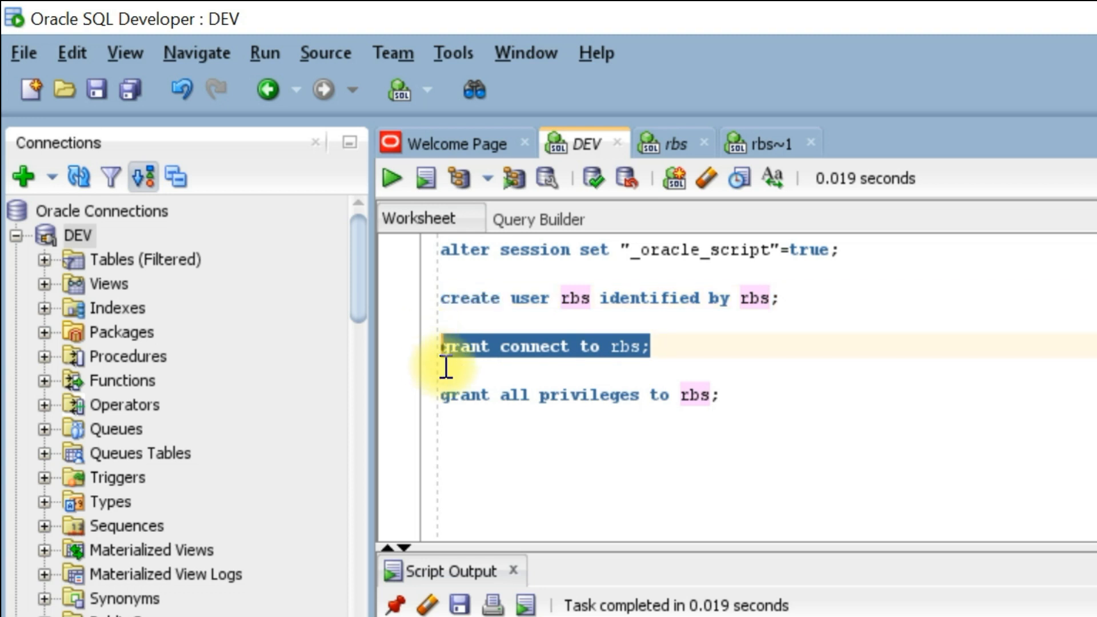
pyautogui.moveTo(563, 361)
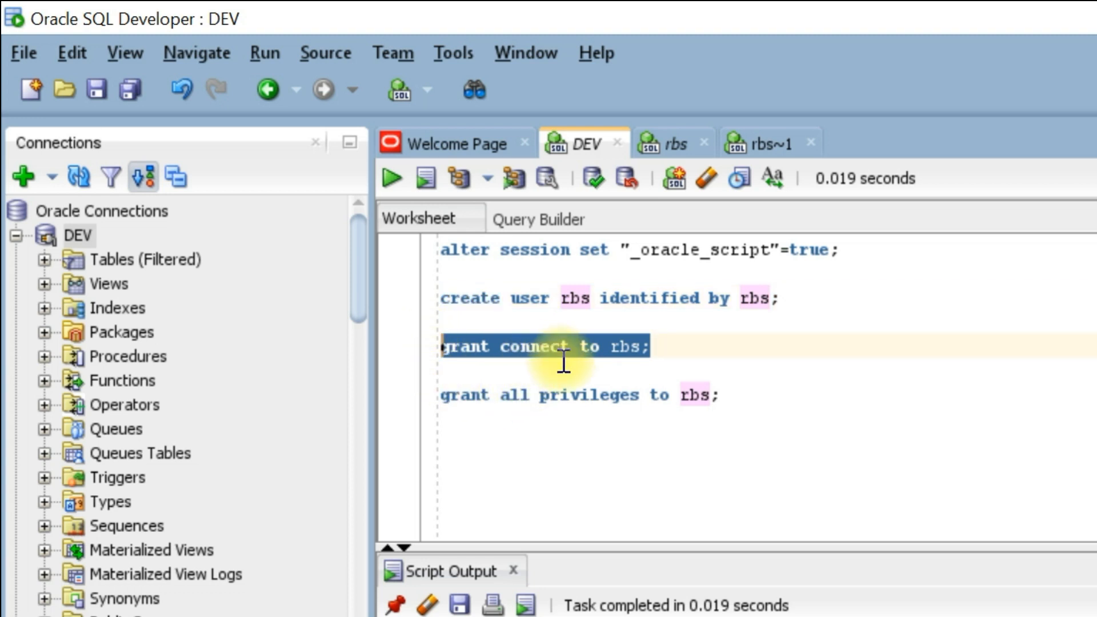
pyautogui.moveTo(450, 408)
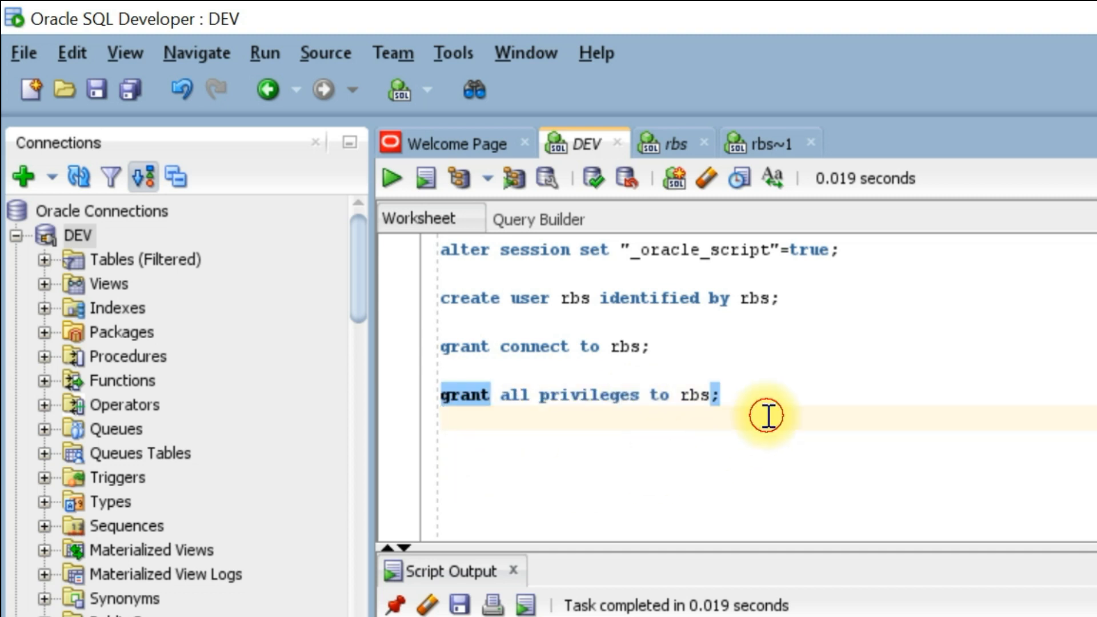
pyautogui.press('ctrl+a')
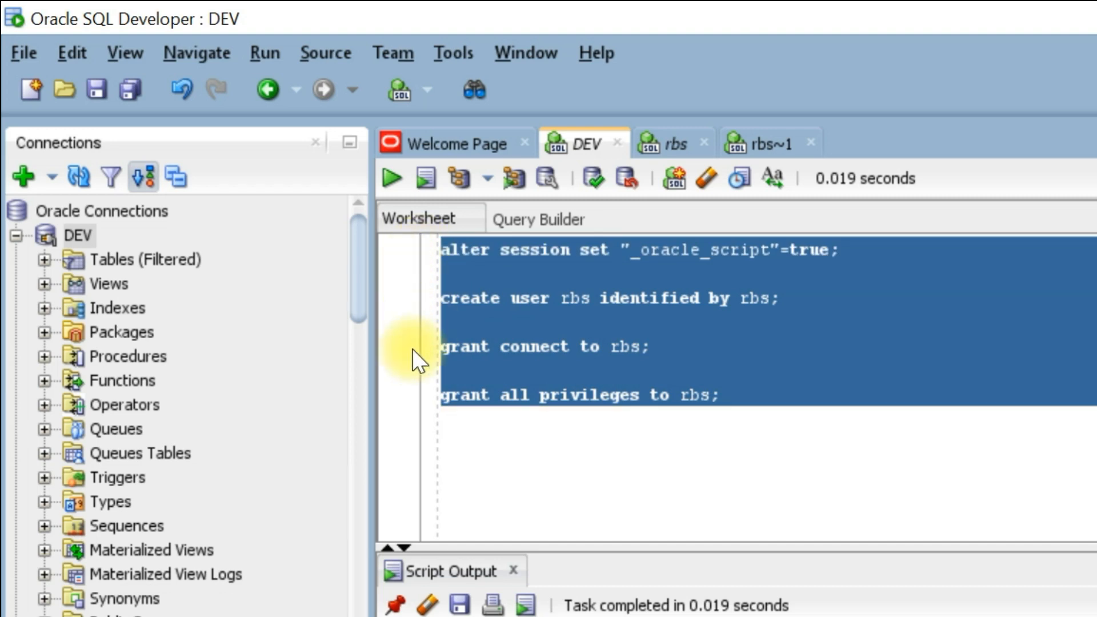
# Step: Check the rbs connection's properties — localhost, 1521, SID xe — and start connecting as rbs
pyautogui.rightClick(78, 235)
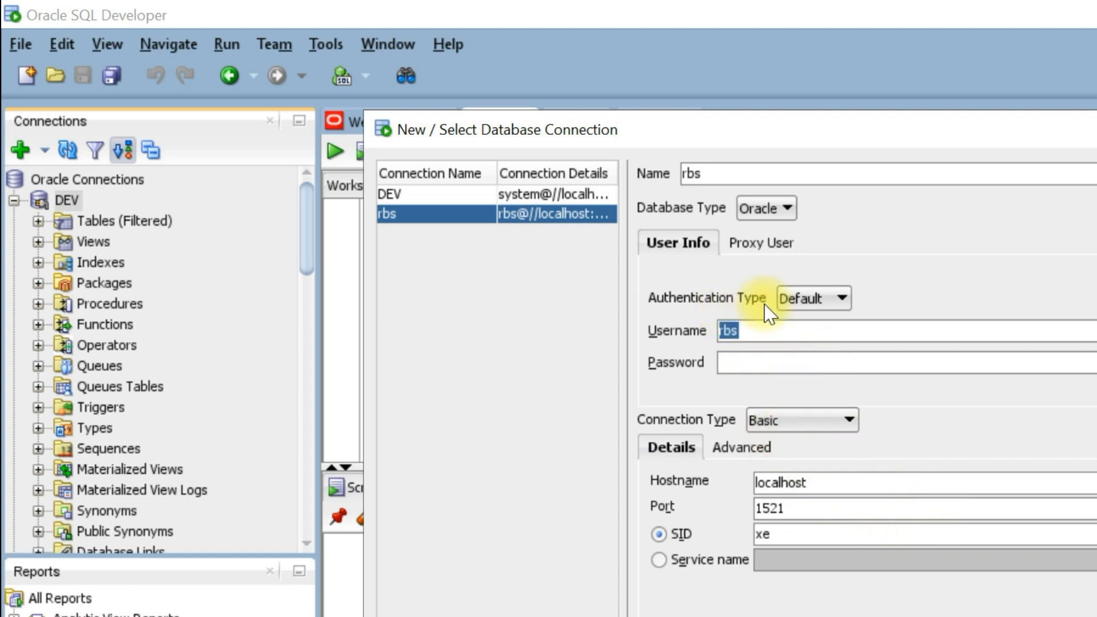
pyautogui.moveTo(827, 491)
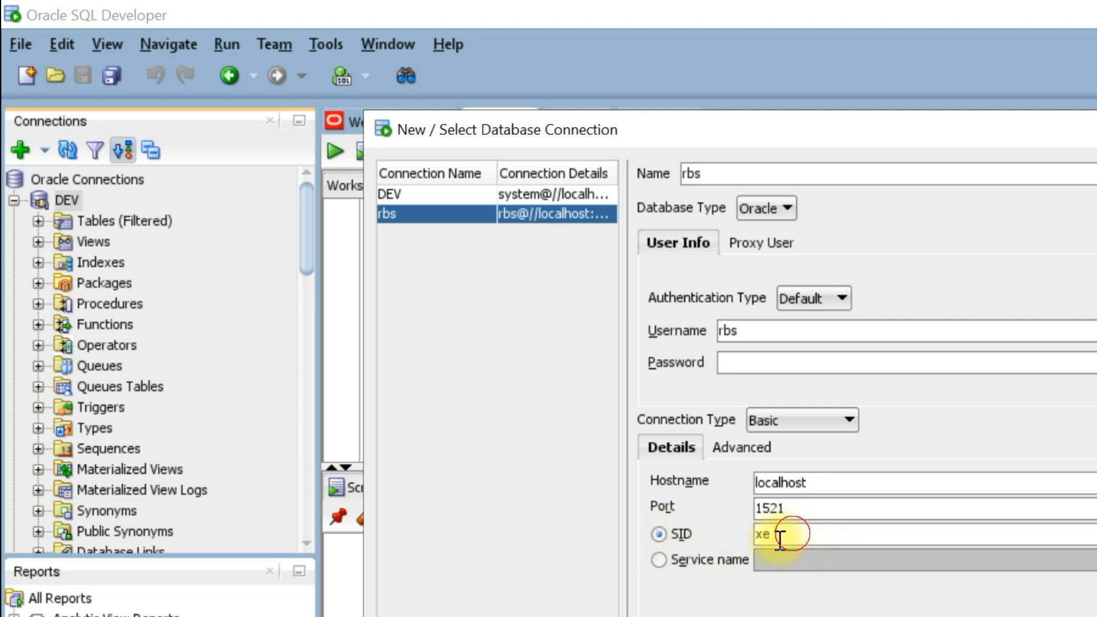
pyautogui.doubleClick(762, 535)
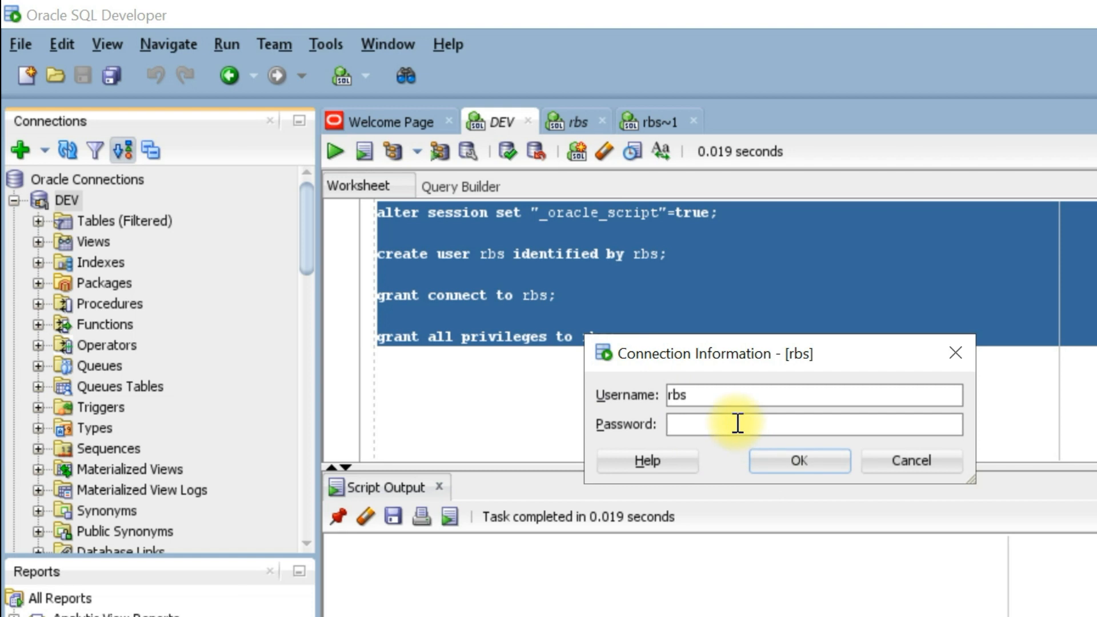
# Step: Log in as rbs and bring up the worksheet holding the emp table script
pyautogui.click(797, 461)
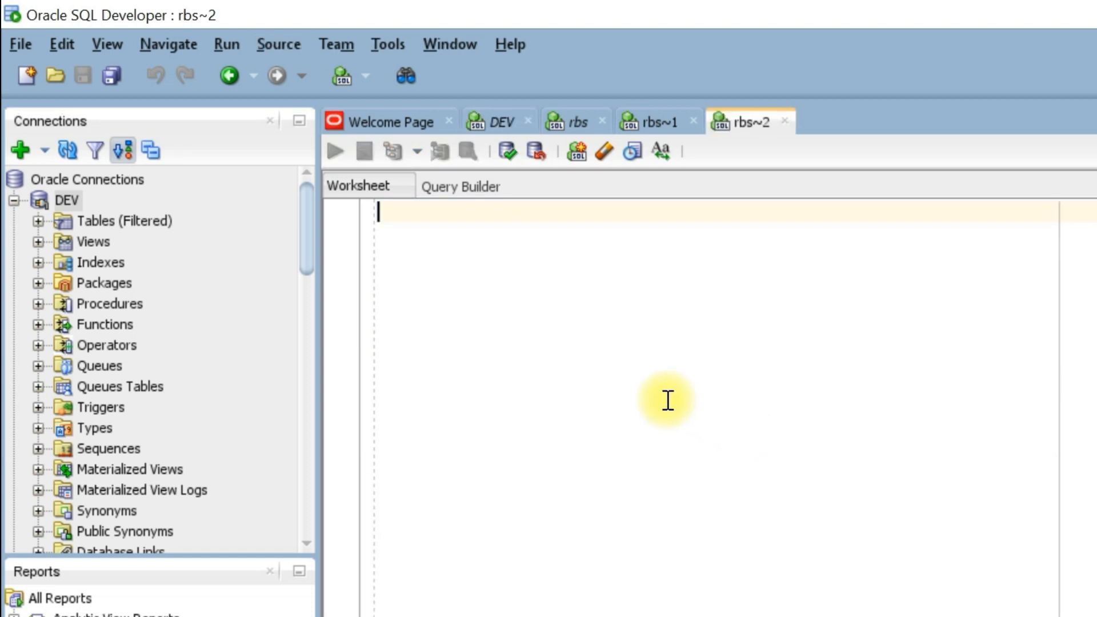
pyautogui.moveTo(712, 268)
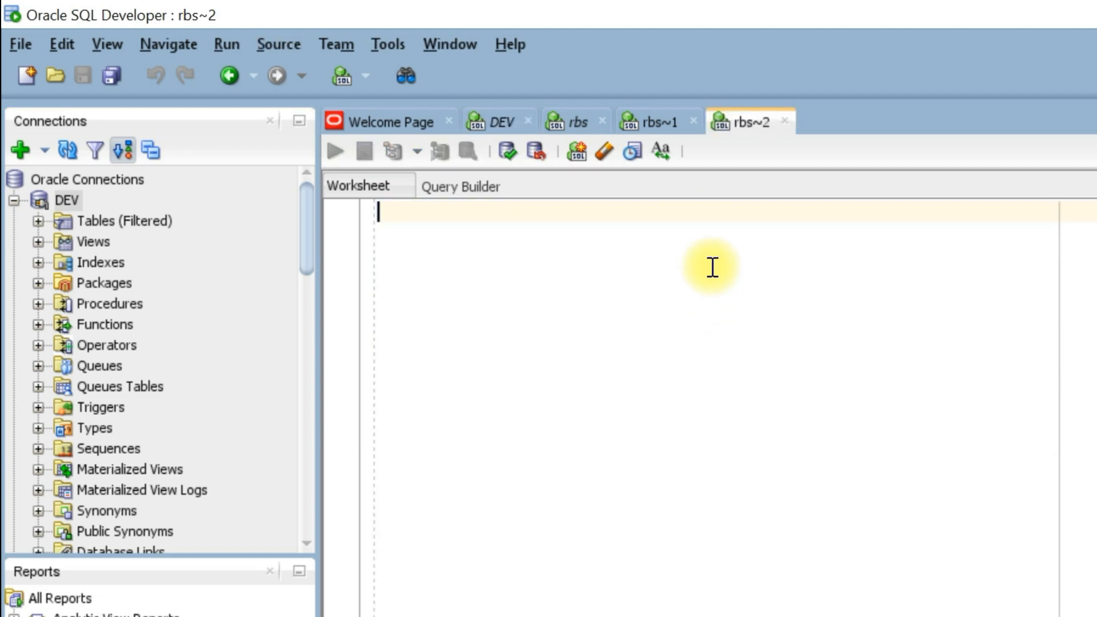
pyautogui.click(578, 122)
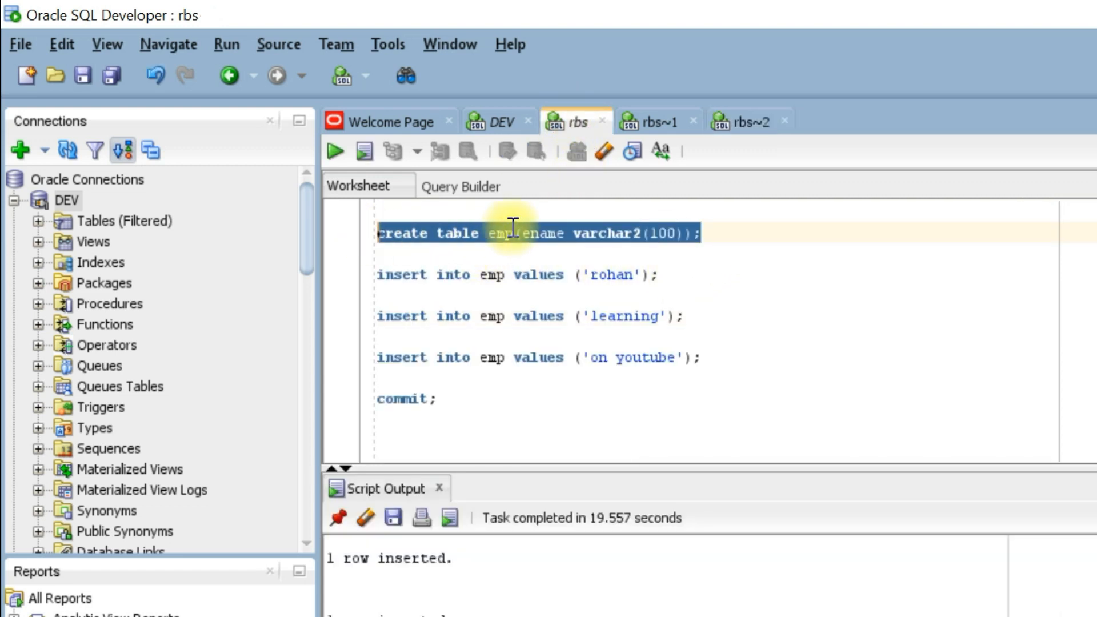
pyautogui.doubleClick(501, 233)
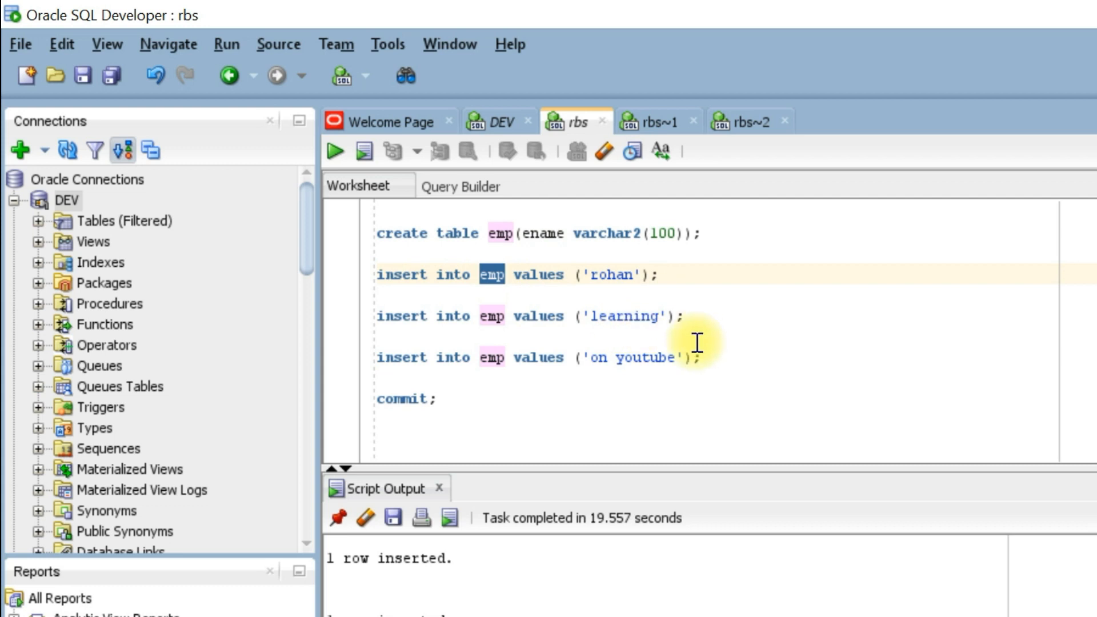
# Step: Highlight emp in the first insert, the learning value, and the commit statement
pyautogui.doubleClick(610, 274)
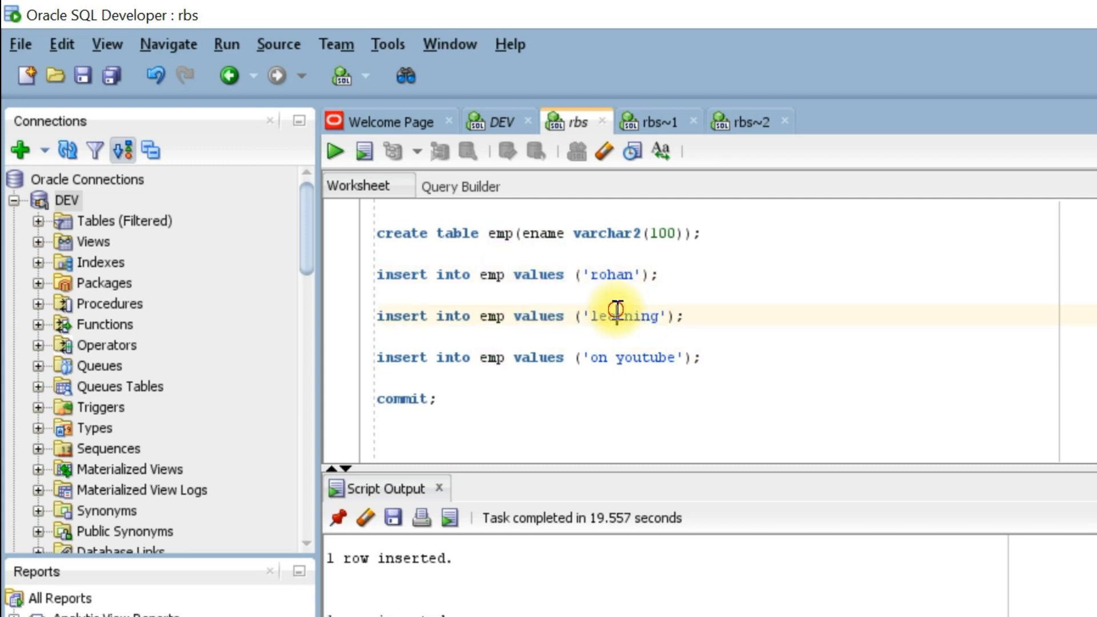
pyautogui.moveTo(378, 297); pyautogui.dragTo(700, 360)
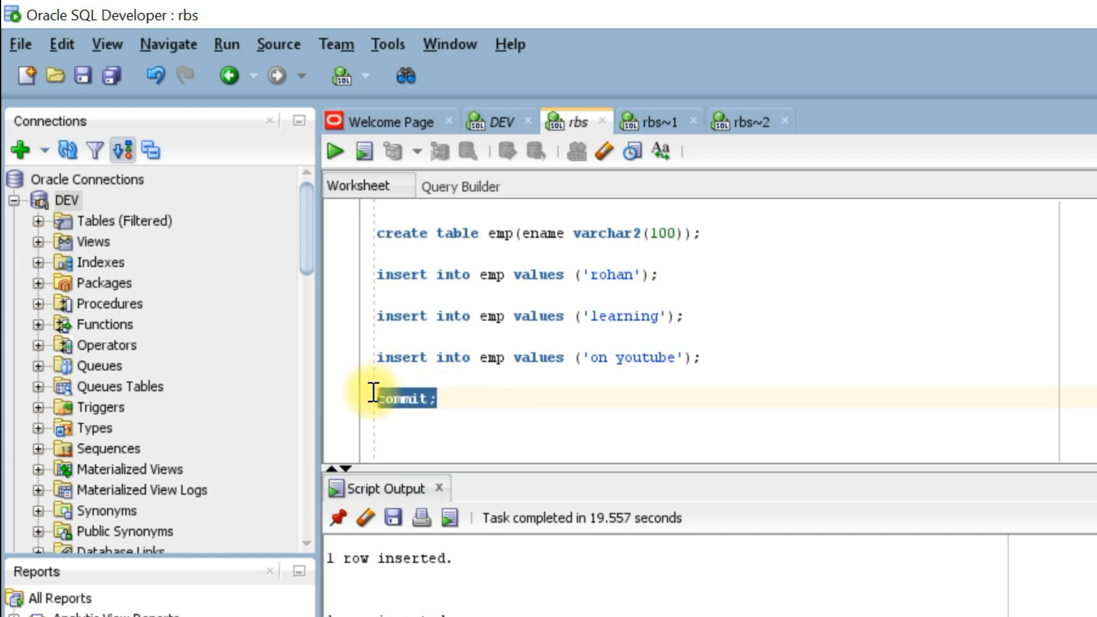
pyautogui.moveTo(453, 427)
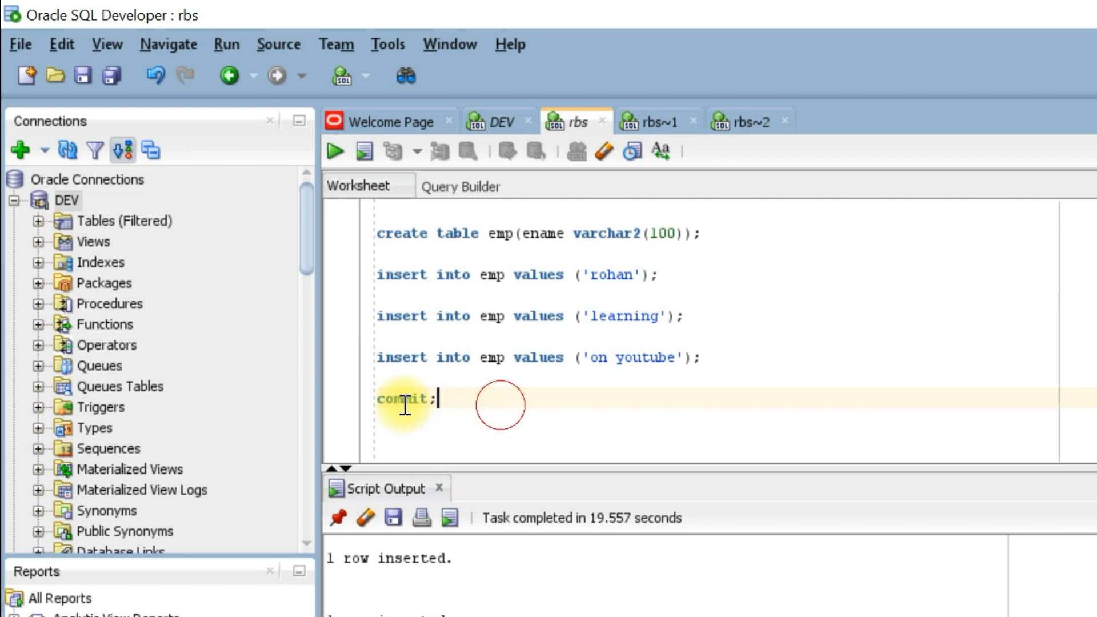
pyautogui.doubleClick(404, 399)
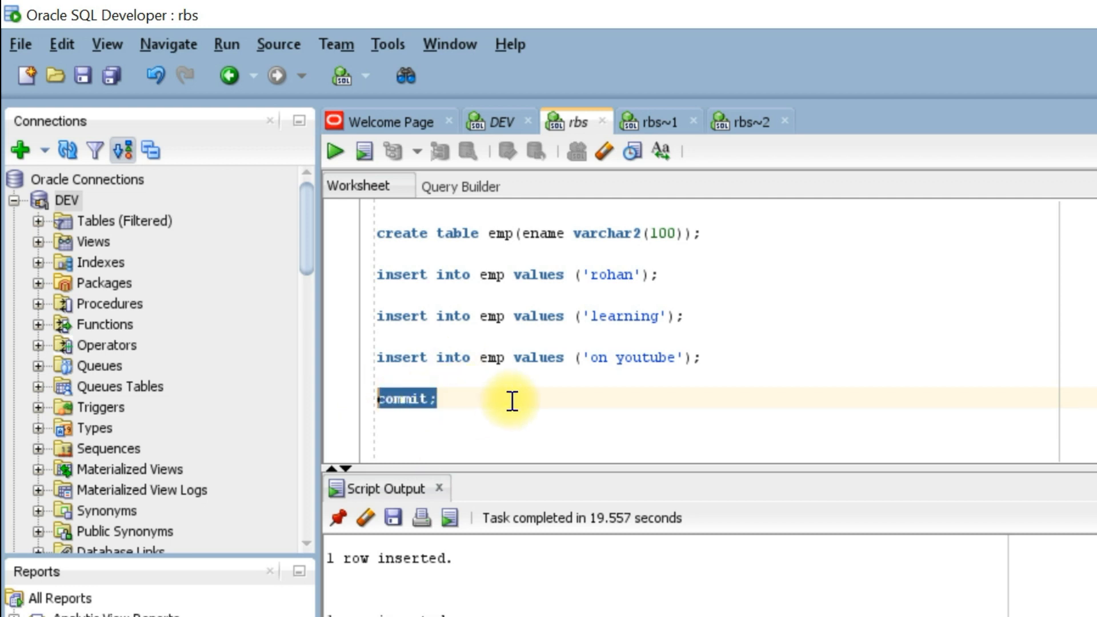
pyautogui.moveTo(498, 316)
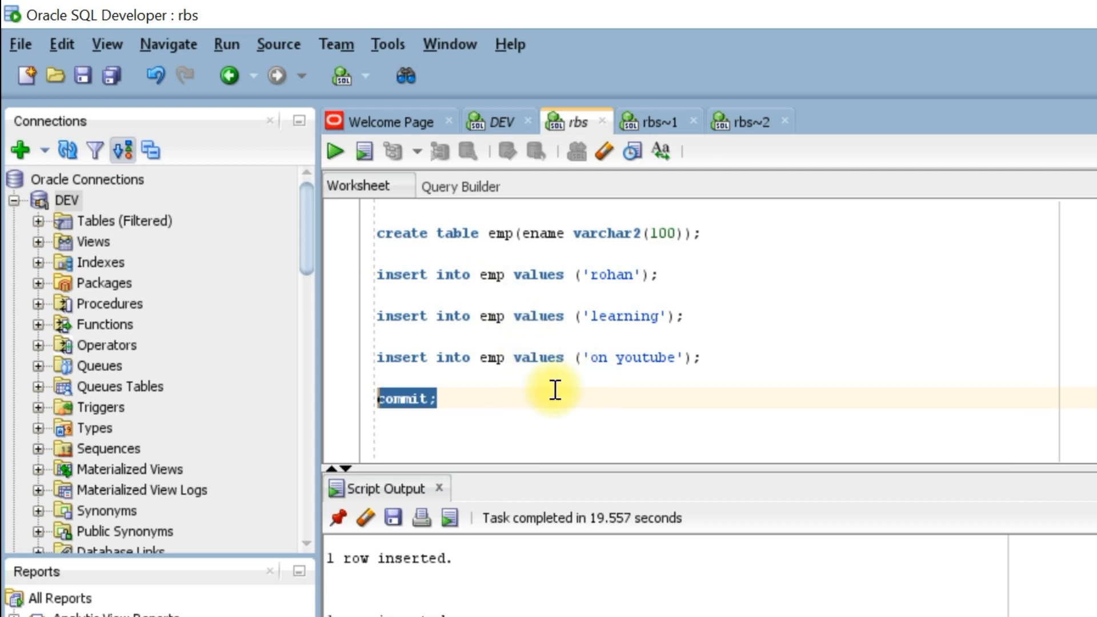
pyautogui.moveTo(586, 423)
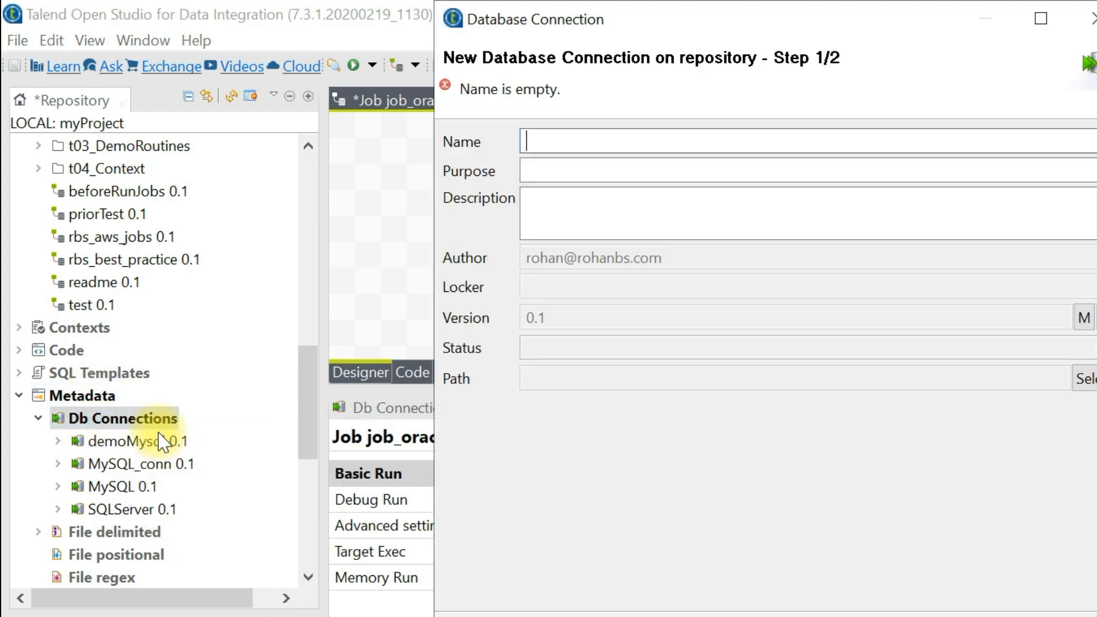
# Step: Name the connection Oracle and enter login rbs with server localhost
pyautogui.write('Oracle')
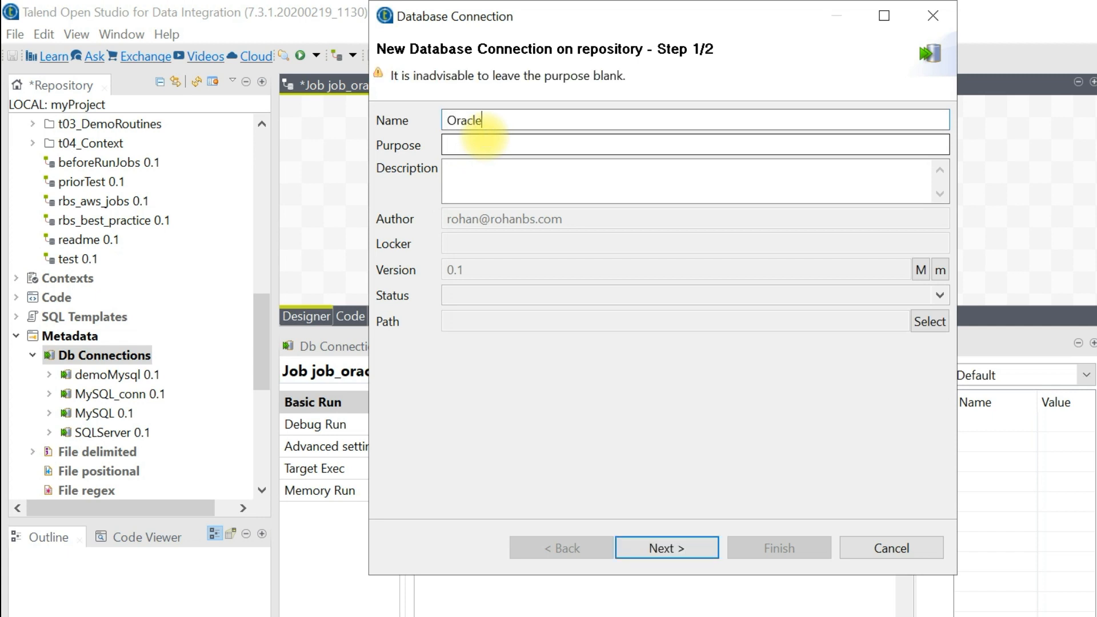
pyautogui.click(665, 547)
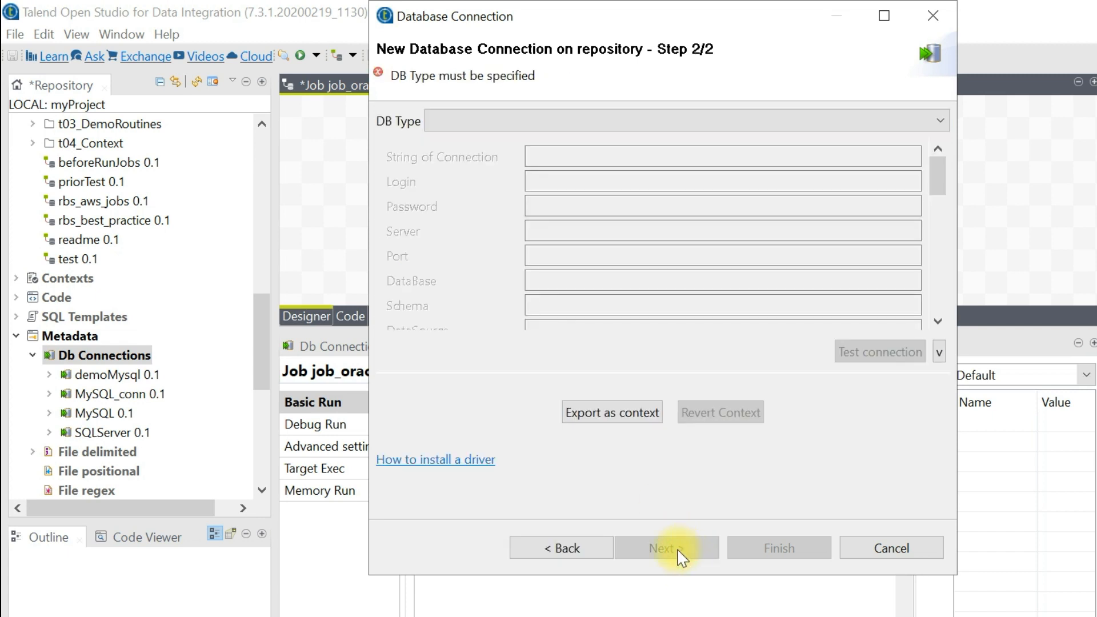
pyautogui.click(686, 120)
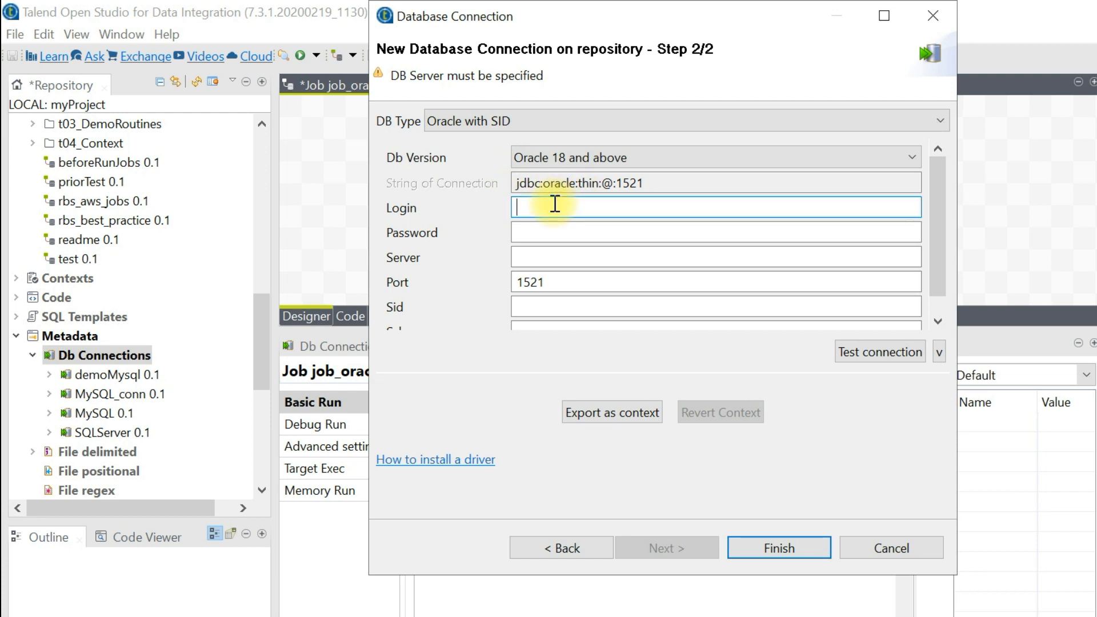
pyautogui.write('rbs')
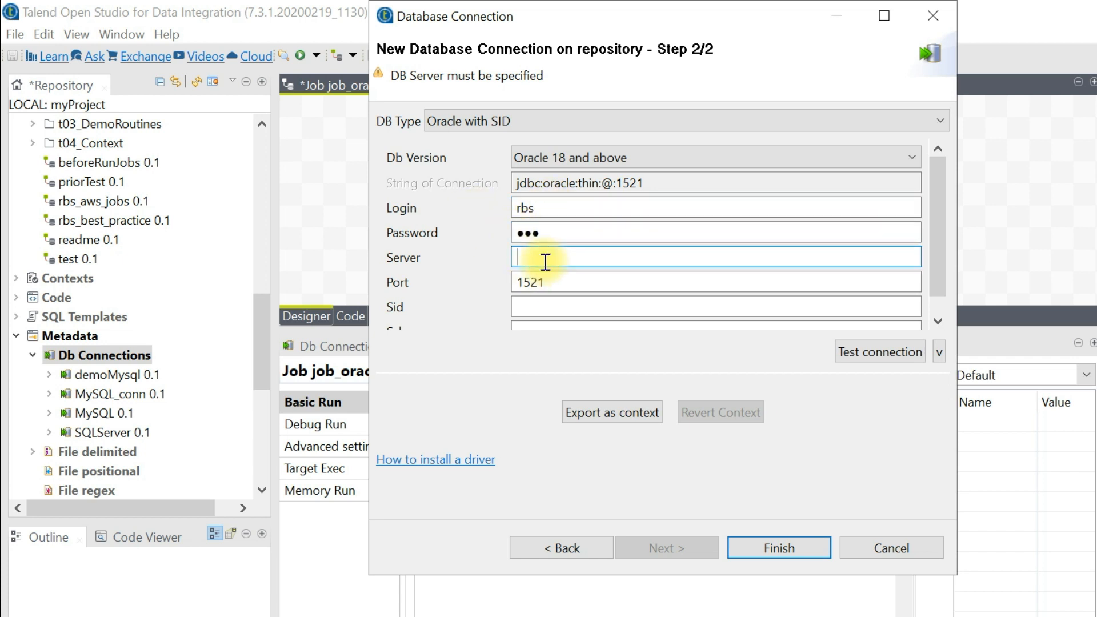
pyautogui.write('localhost')
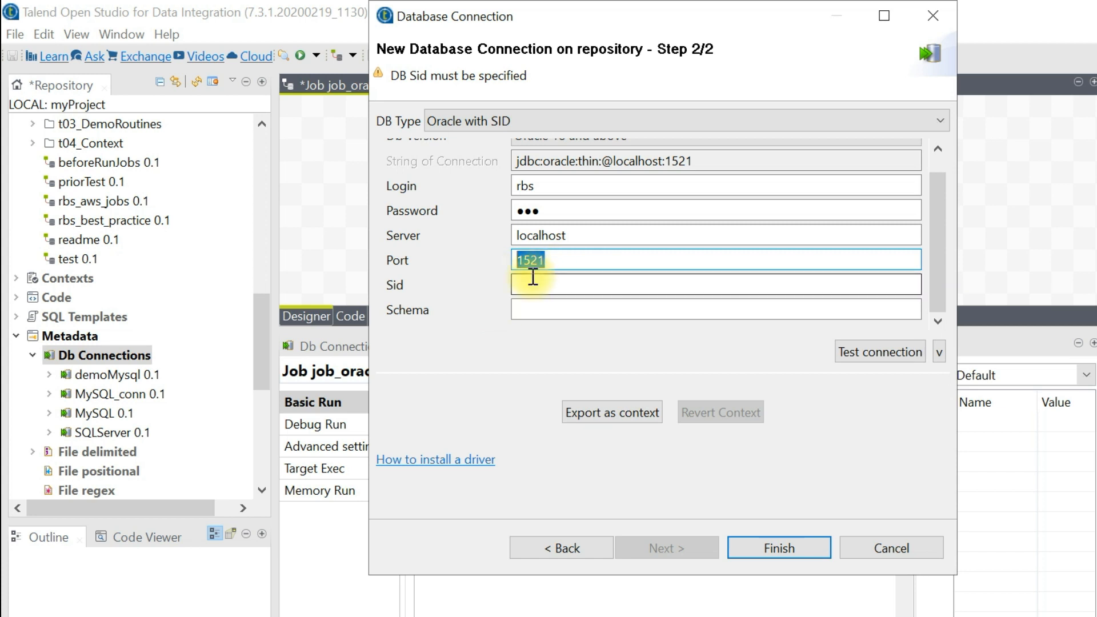
# Step: Set SID xe, test the connection and acknowledge the 'Oracle connection successful' message
pyautogui.click(713, 284)
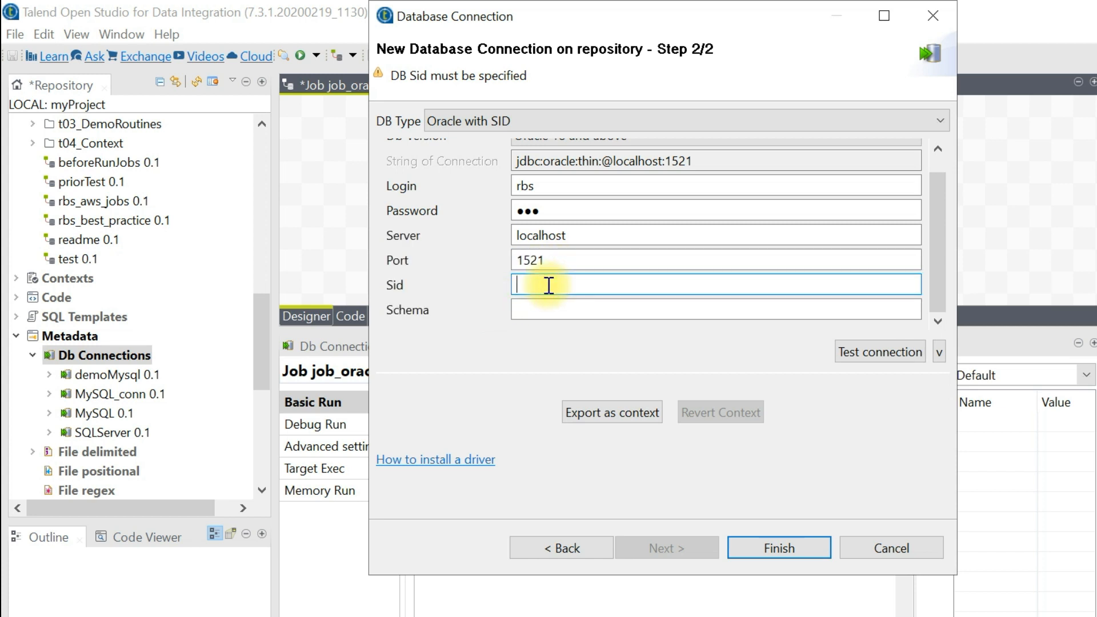
pyautogui.write('xe')
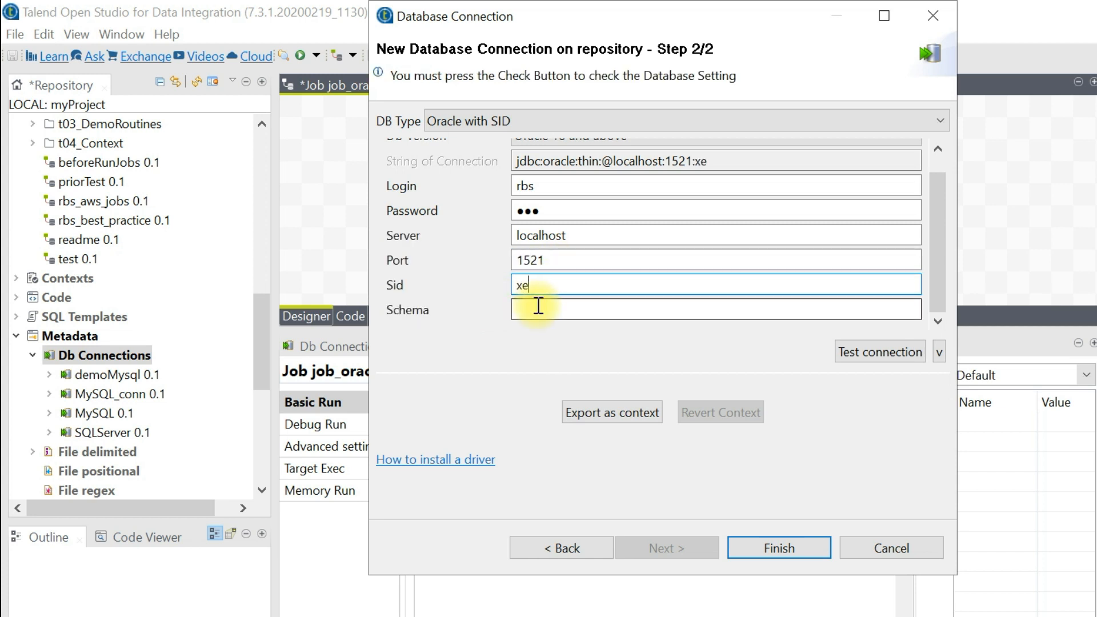
pyautogui.moveTo(584, 330)
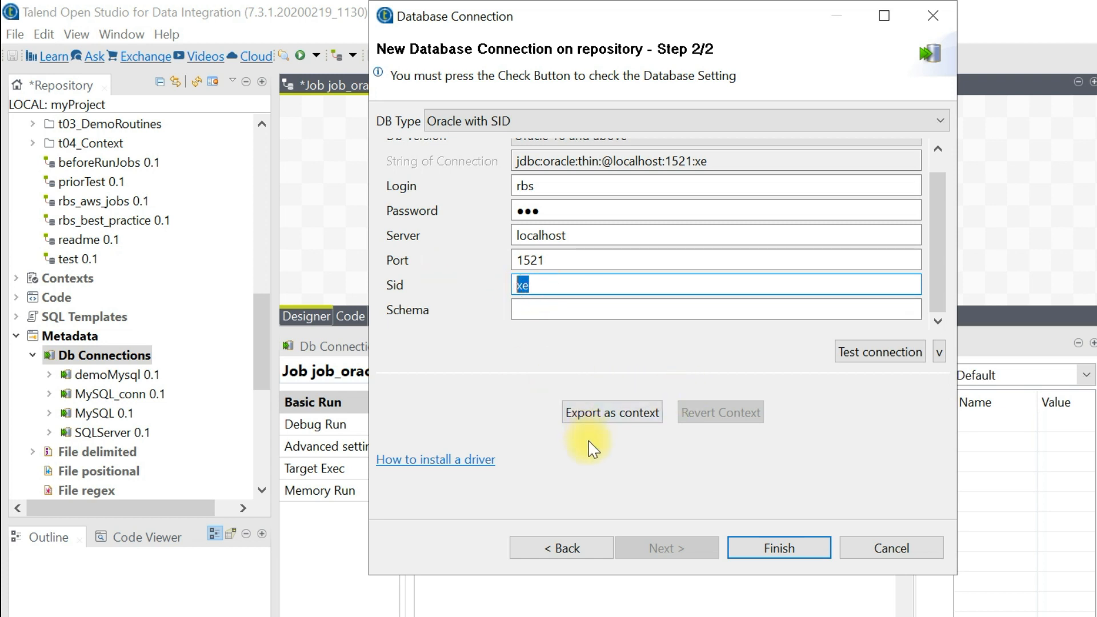
pyautogui.click(879, 351)
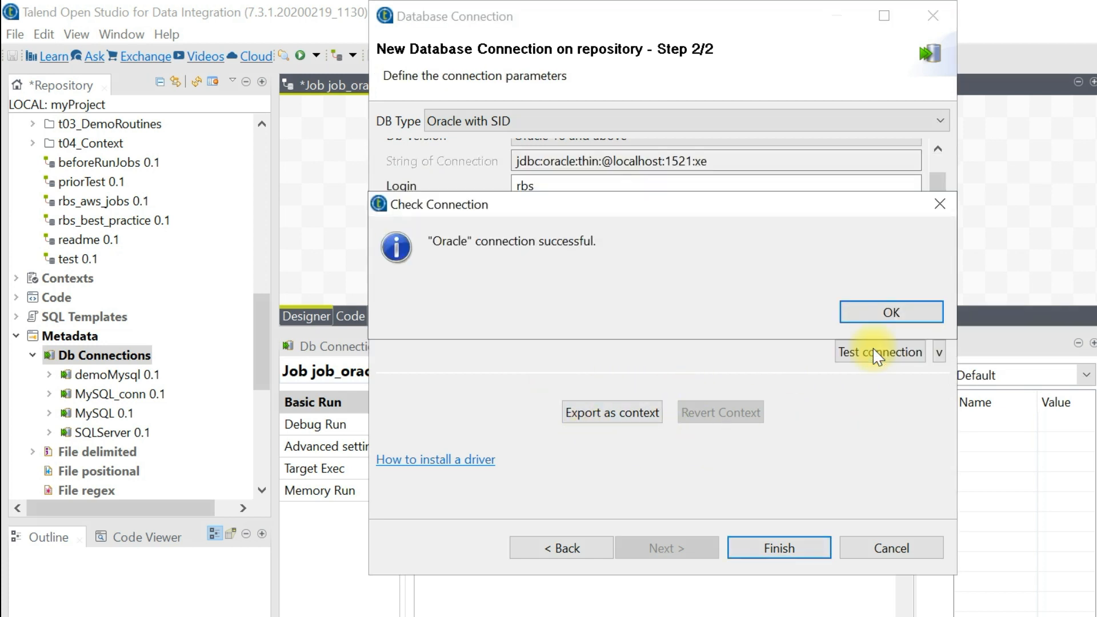
pyautogui.moveTo(780, 319)
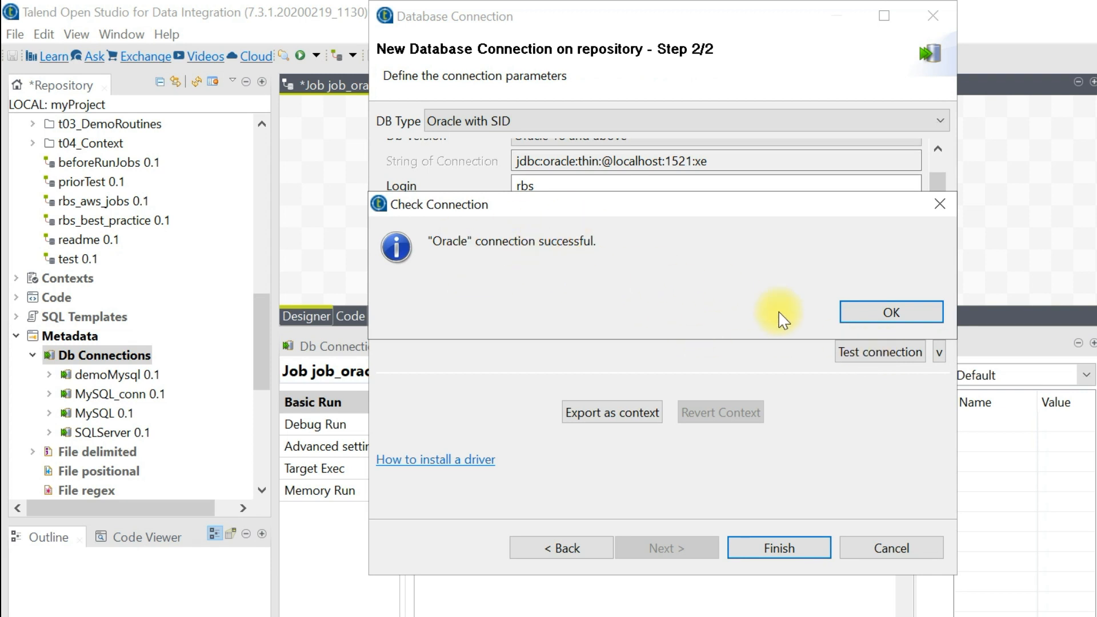
pyautogui.click(891, 311)
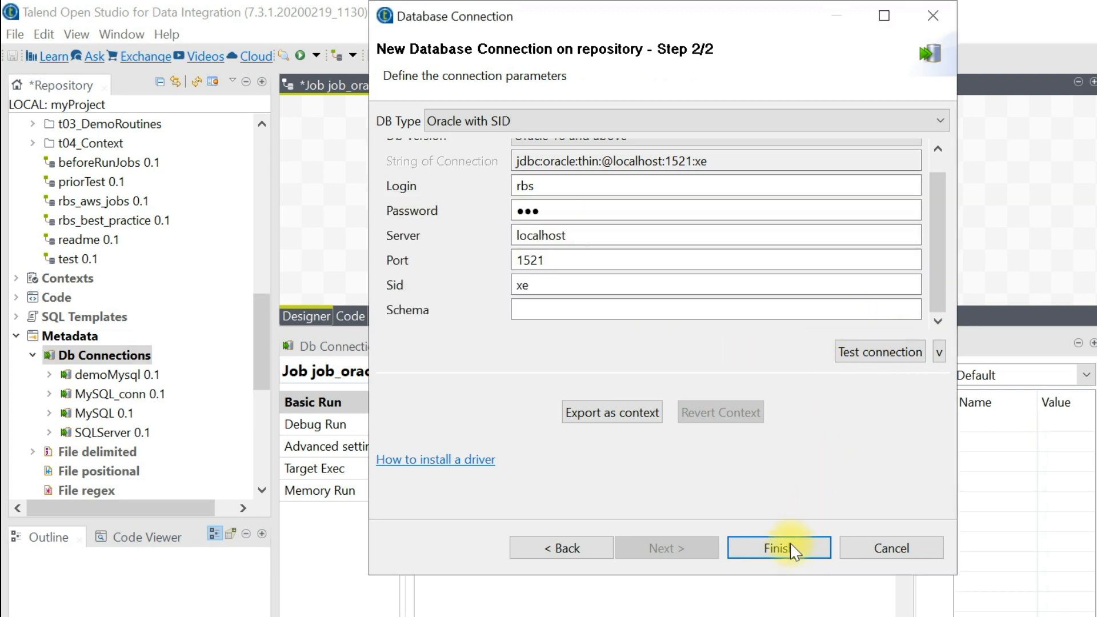
# Step: Save the Oracle connection and start Retrieve Schema with the default name filter
pyautogui.click(778, 547)
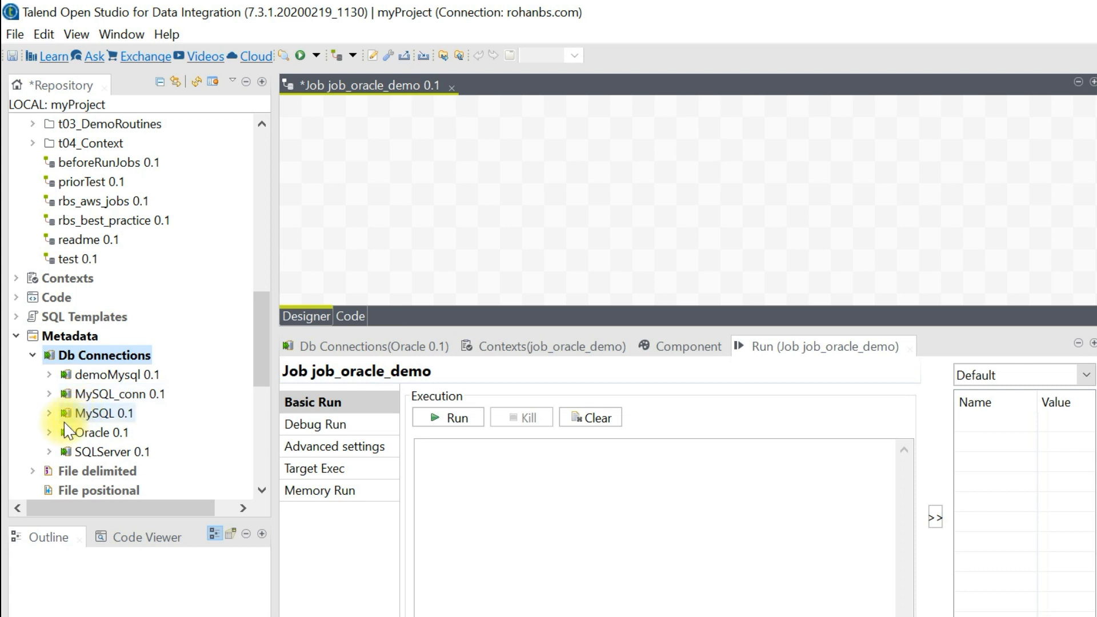
pyautogui.click(49, 432)
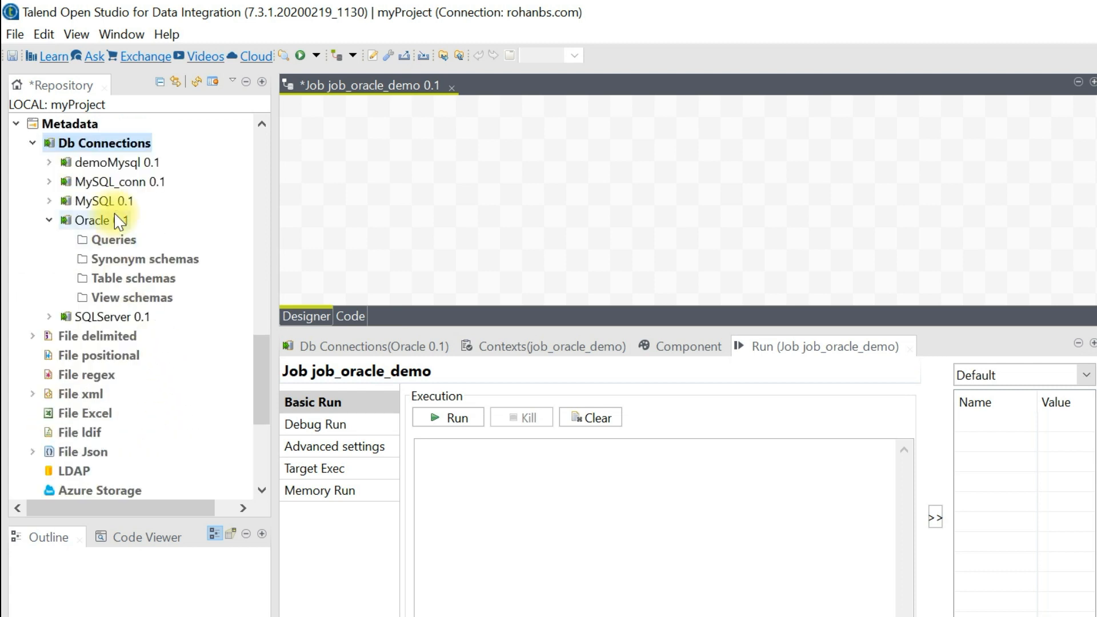
pyautogui.click(93, 220)
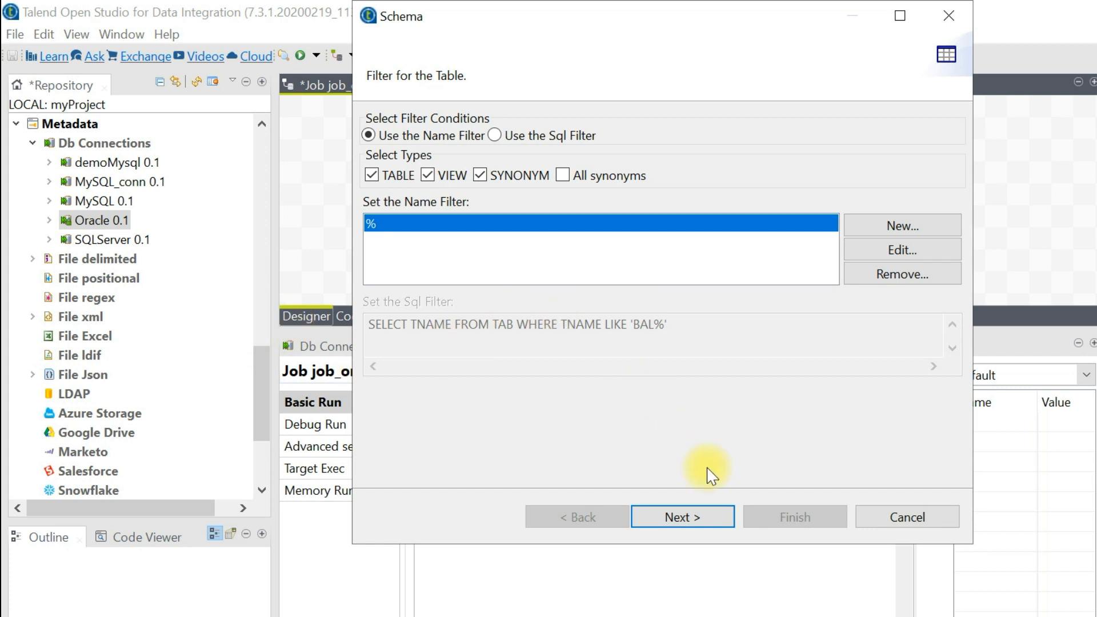
pyautogui.click(681, 517)
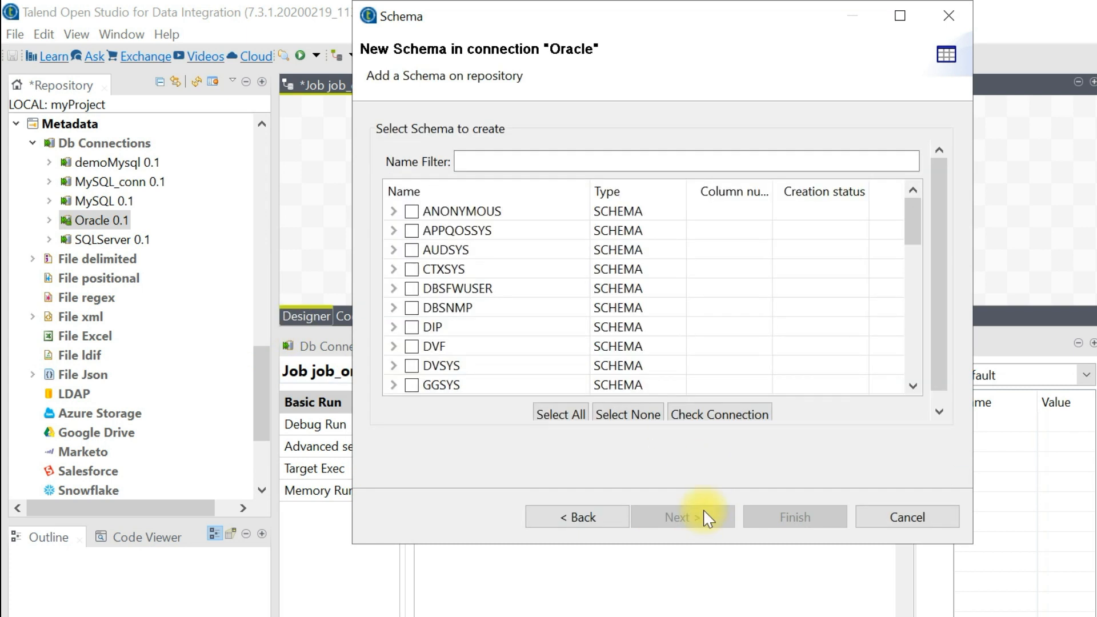
# Step: Tick the EMP table under the RBS schema and proceed to its column definition
pyautogui.scroll(-3)
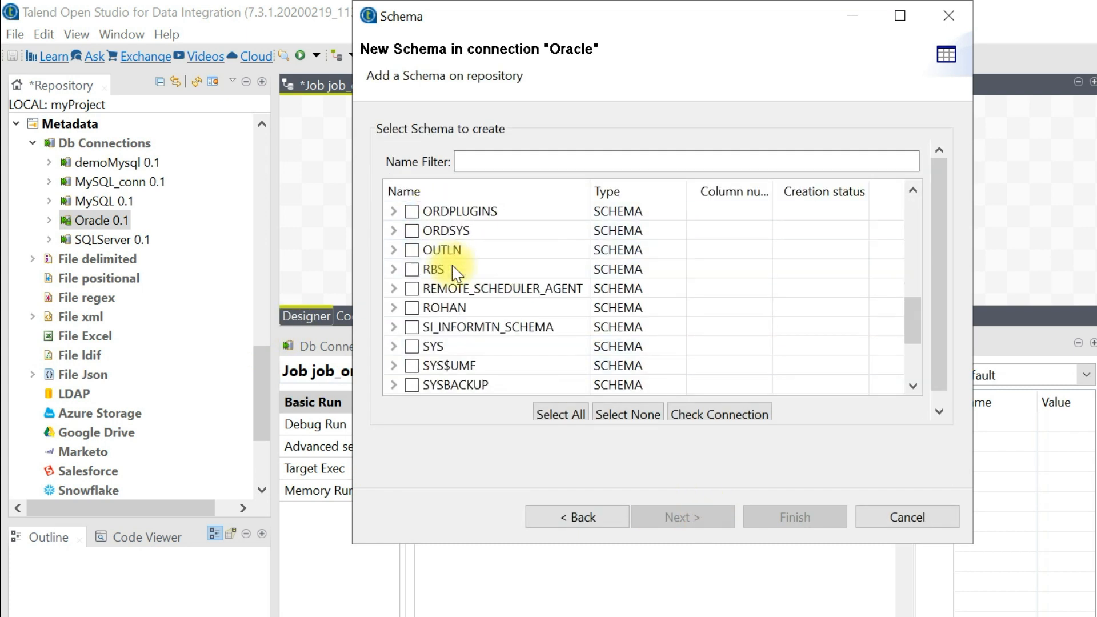
pyautogui.scroll(-3)
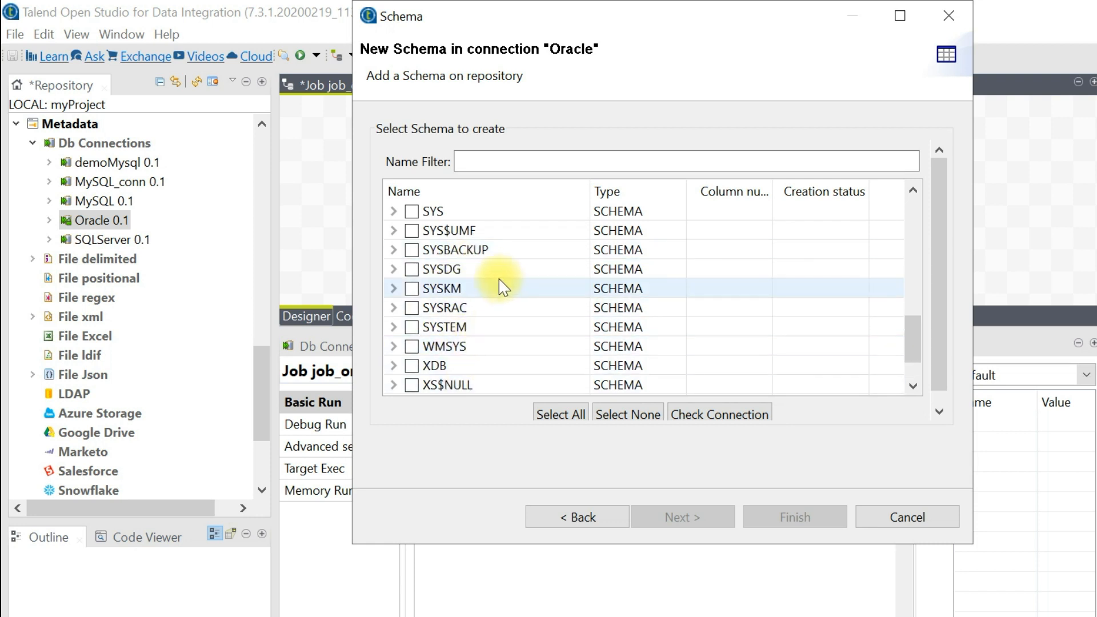
pyautogui.scroll(-3)
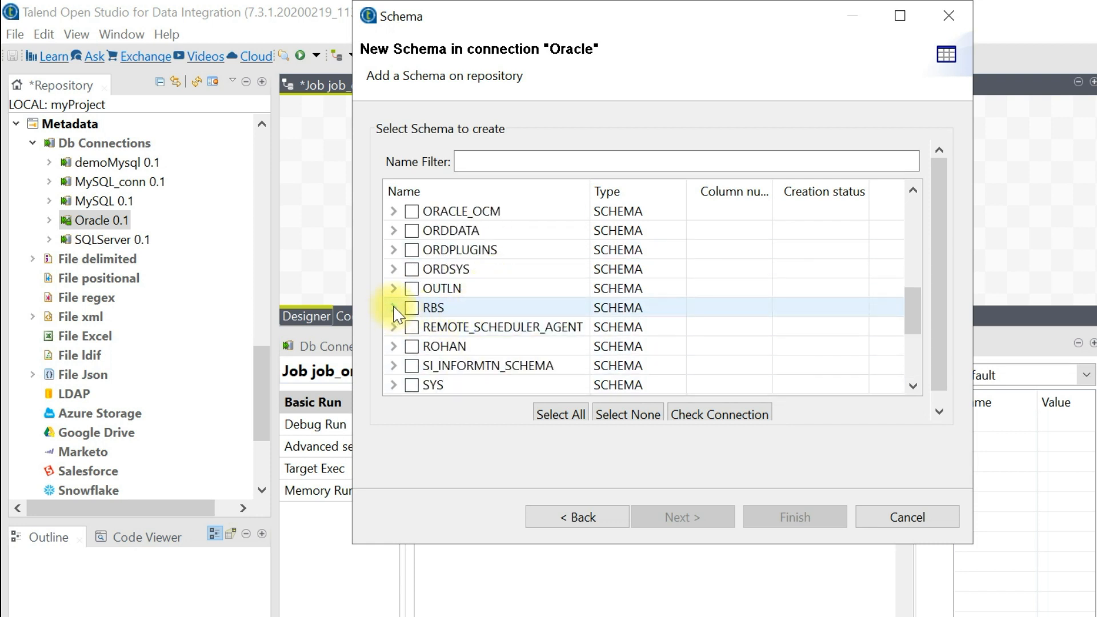
pyautogui.click(395, 308)
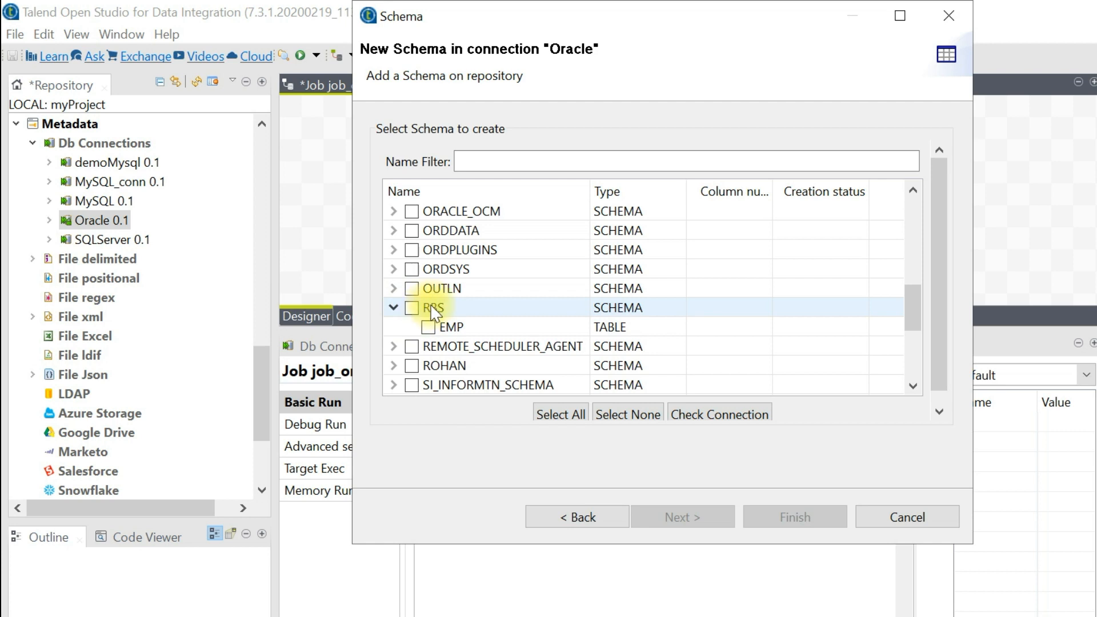
pyautogui.click(452, 326)
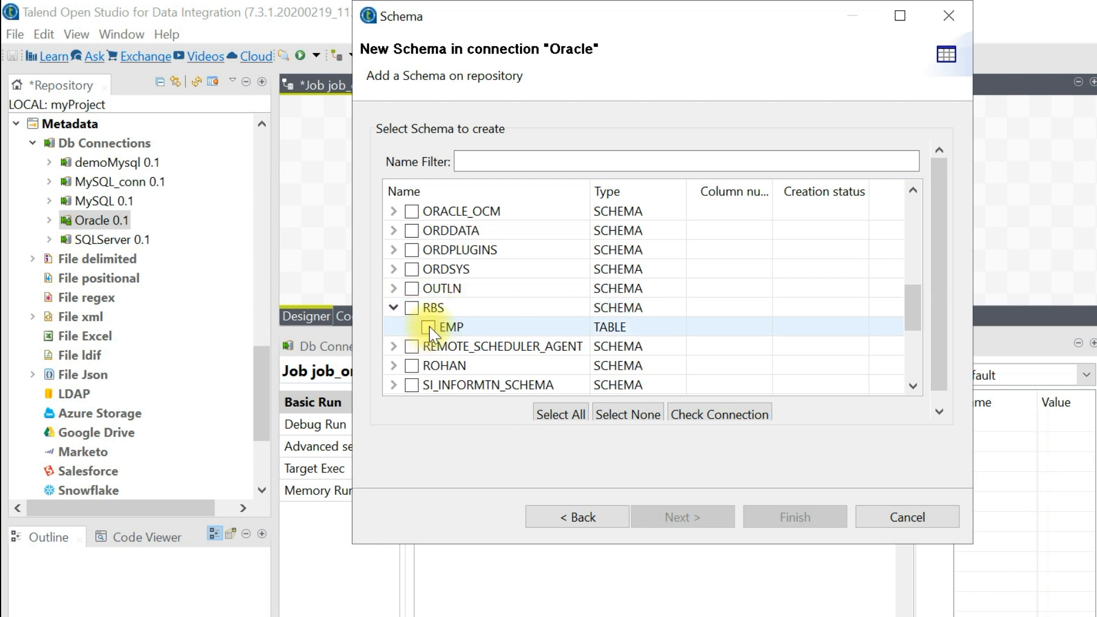
pyautogui.click(412, 327)
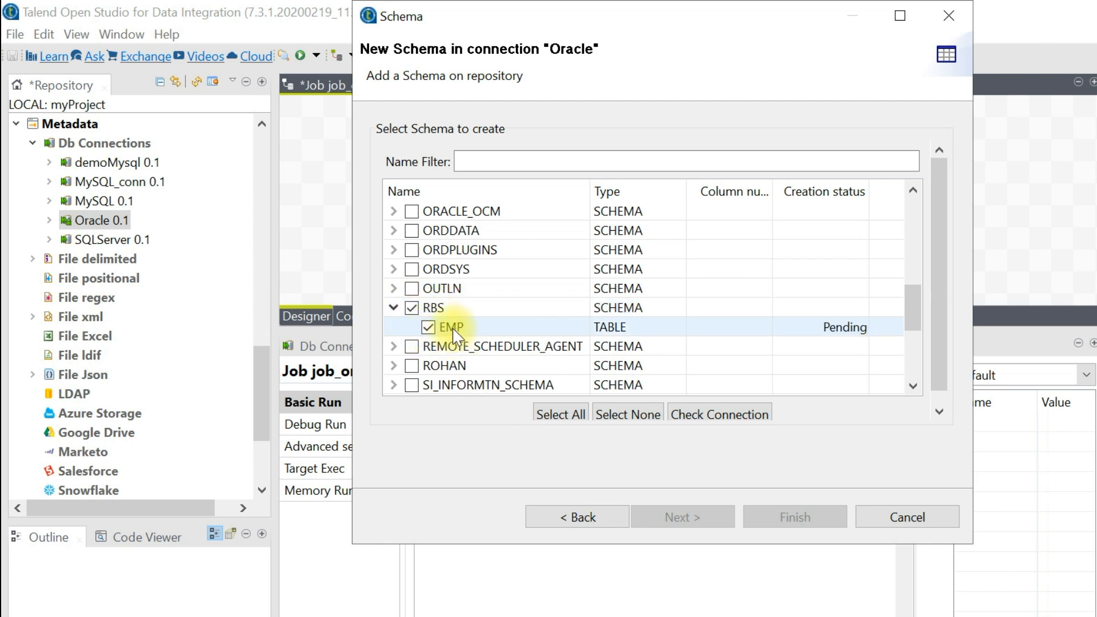
pyautogui.click(682, 516)
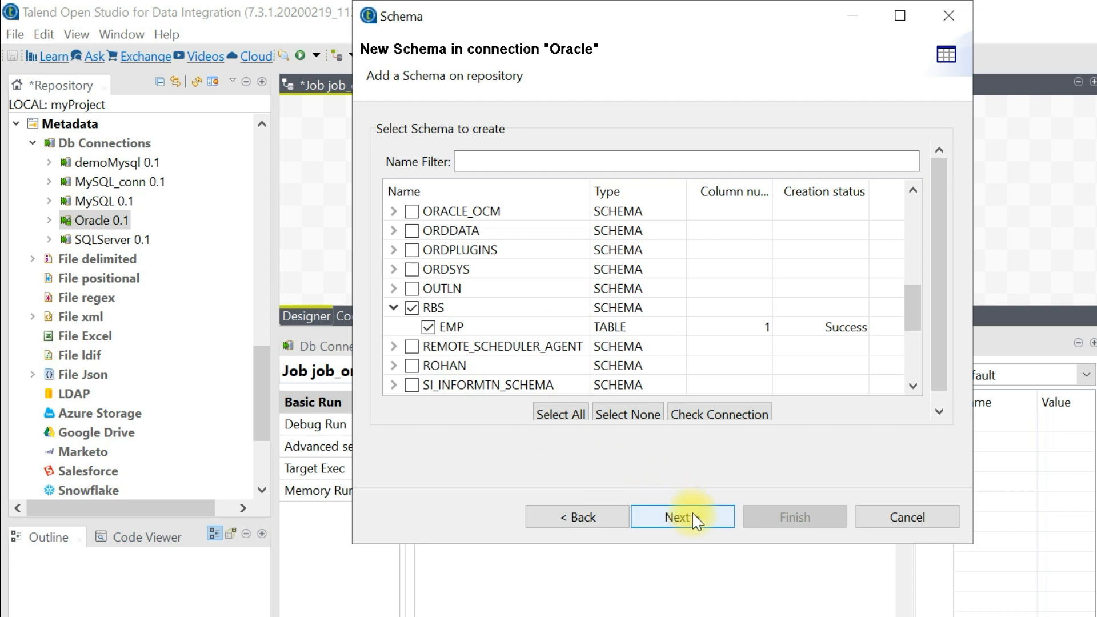
pyautogui.click(681, 516)
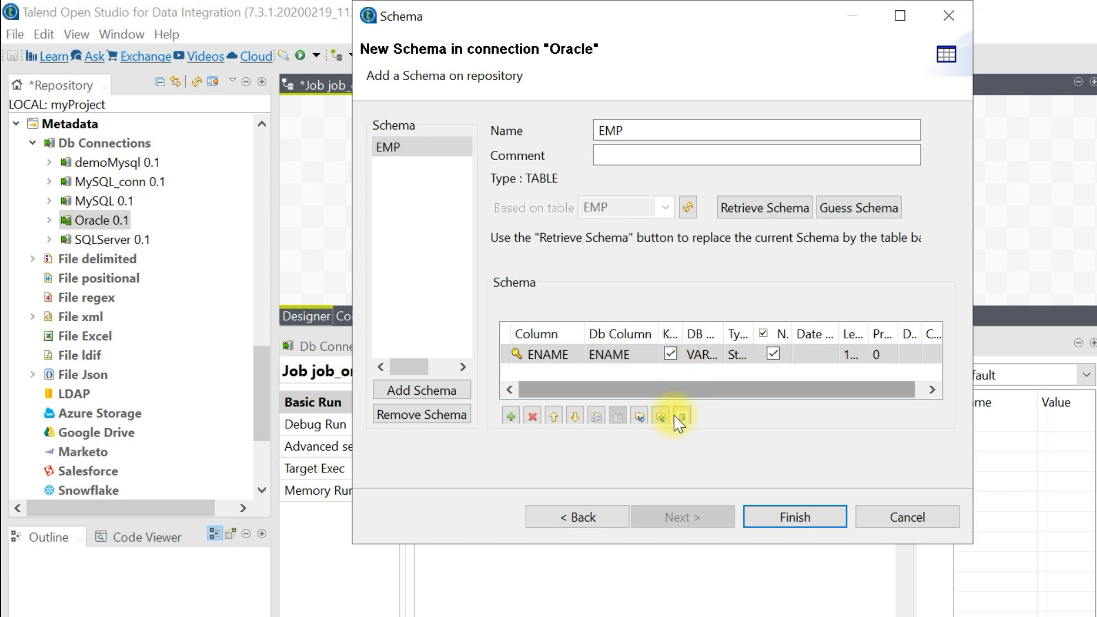
# Step: Save the EMP schema and drag it from Table schemas onto the job canvas
pyautogui.click(795, 517)
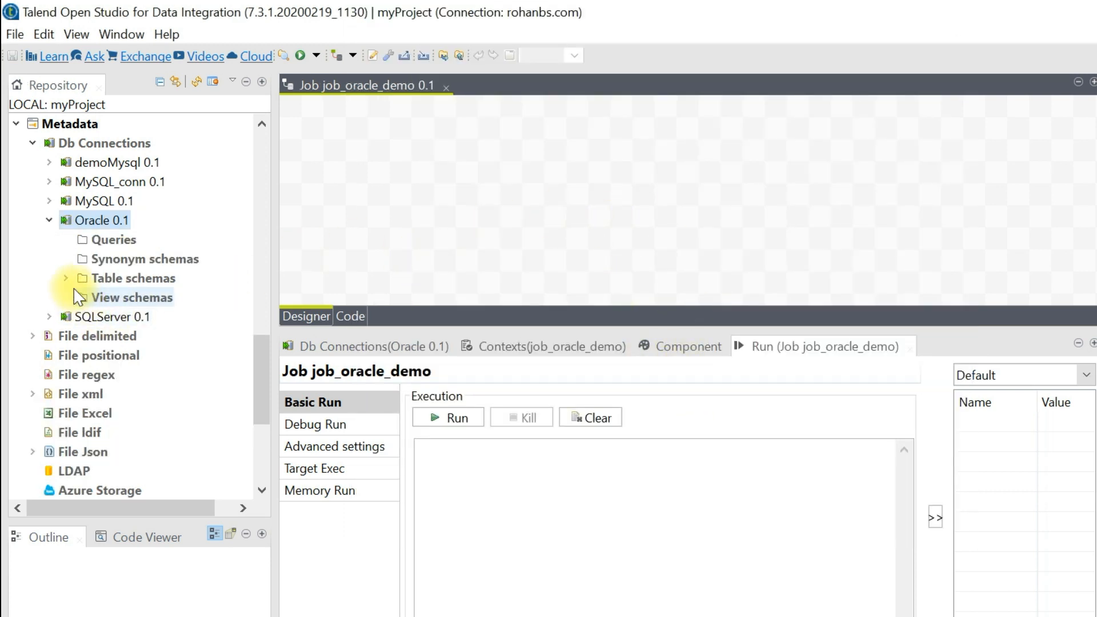
pyautogui.click(65, 278)
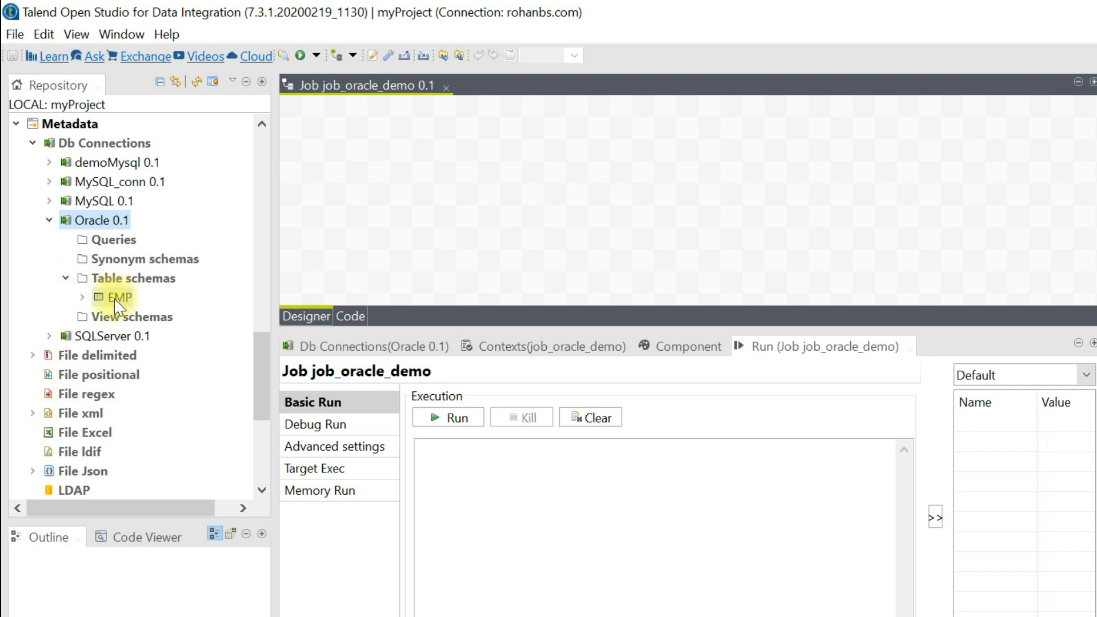
pyautogui.moveTo(119, 297); pyautogui.dragTo(353, 172)
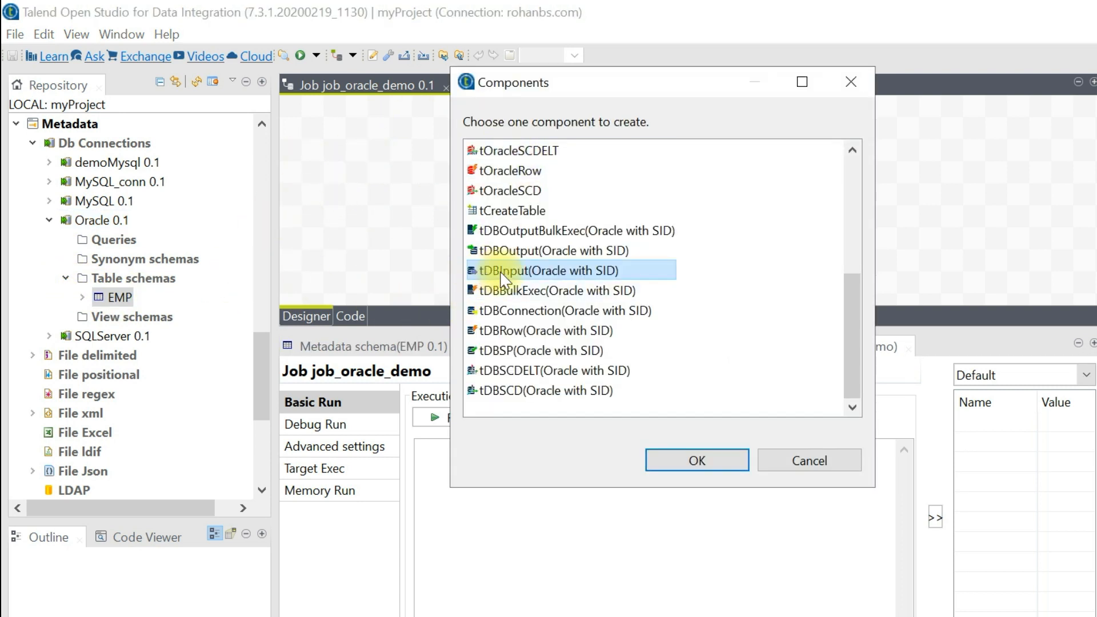
# Step: Create EMP as tDBInput(Oracle with SID) and add a tLogRow component via 'tlog'
pyautogui.click(695, 459)
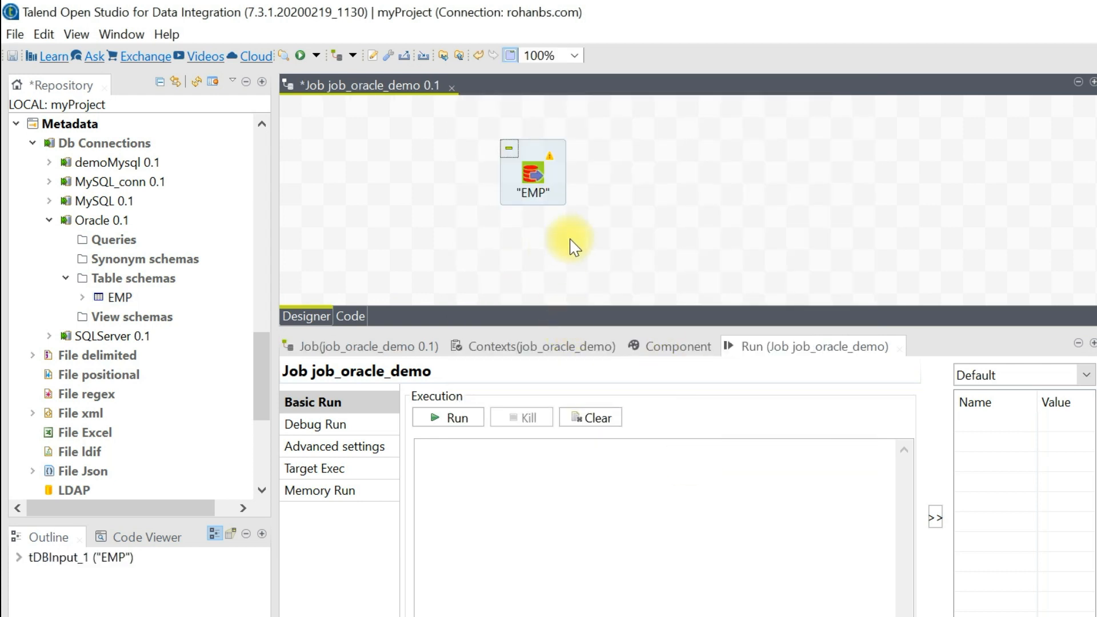
pyautogui.write('tlog')
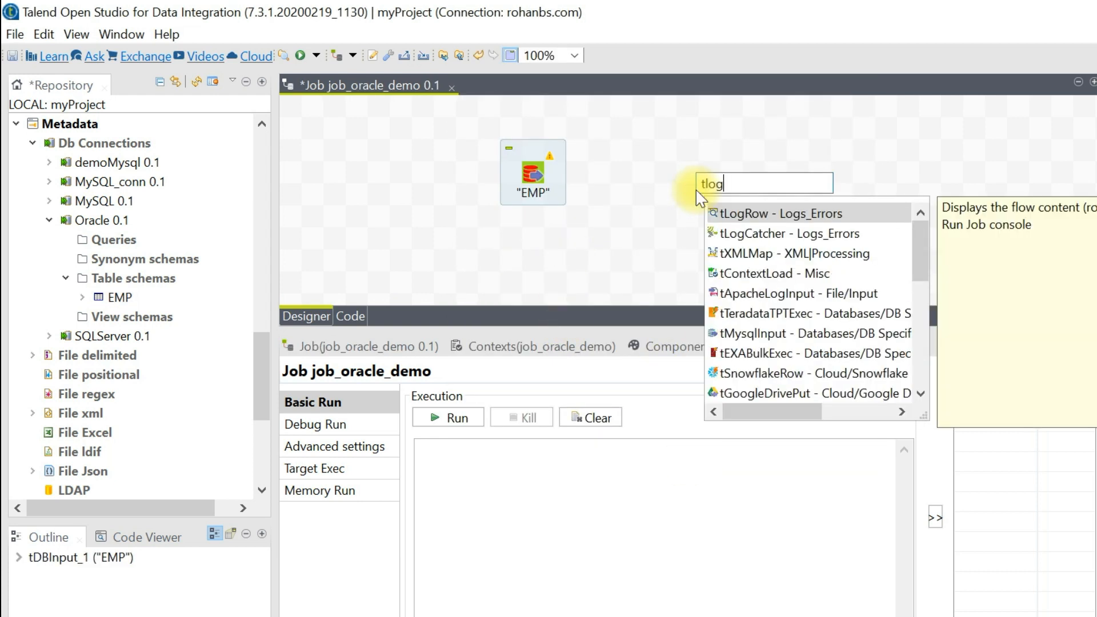
pyautogui.click(769, 213)
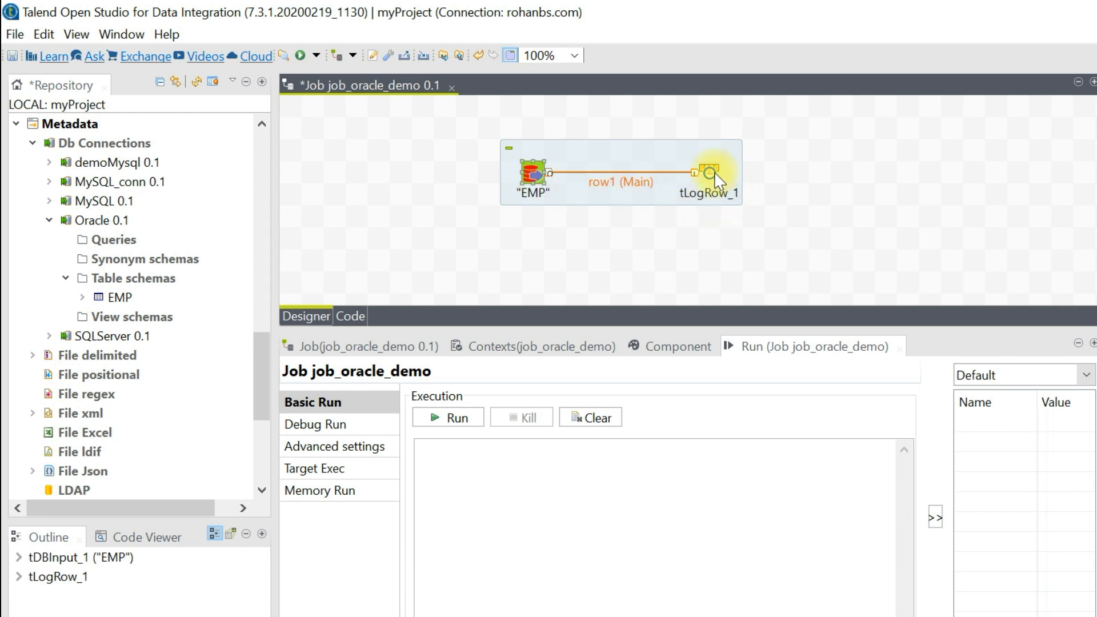
# Step: Set tLogRow_1 to Table mode and run job_oracle_demo from the Run console
pyautogui.click(712, 172)
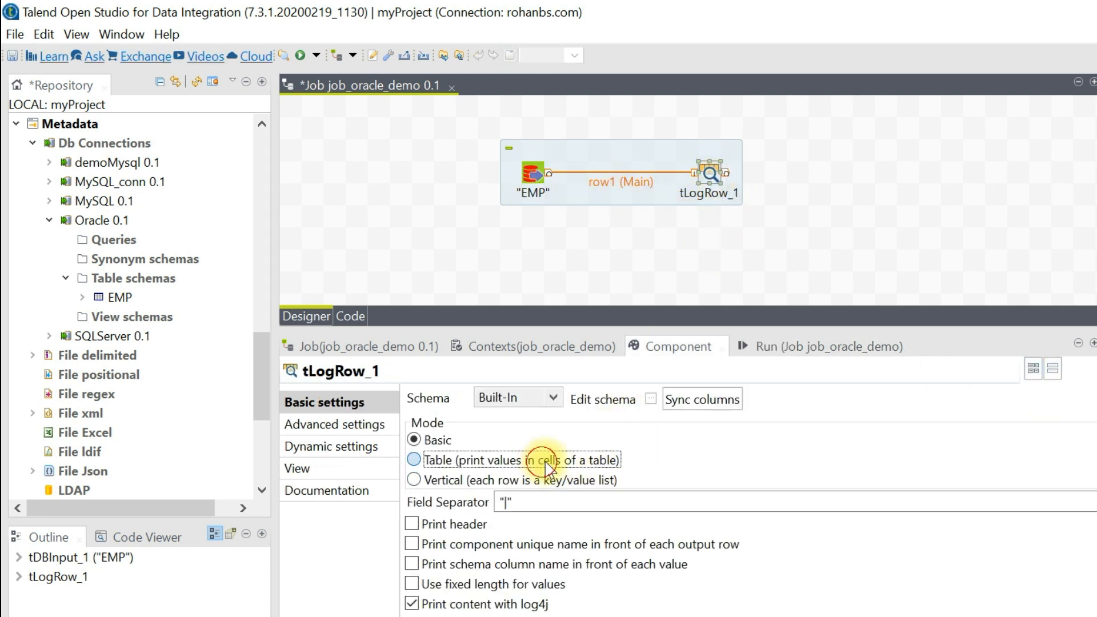
pyautogui.click(414, 460)
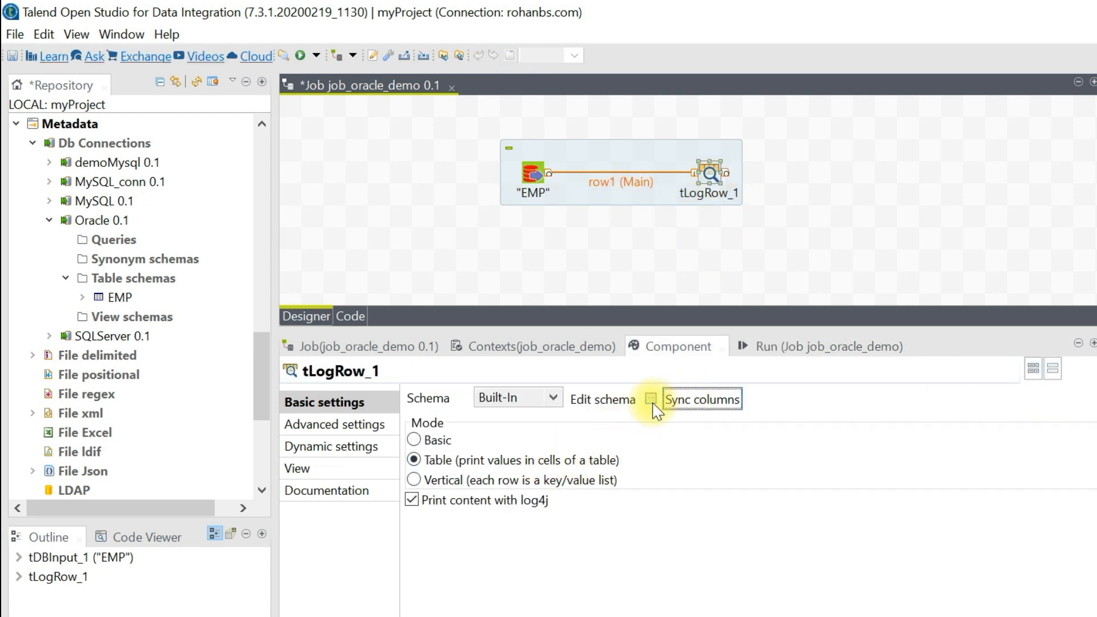
pyautogui.click(650, 398)
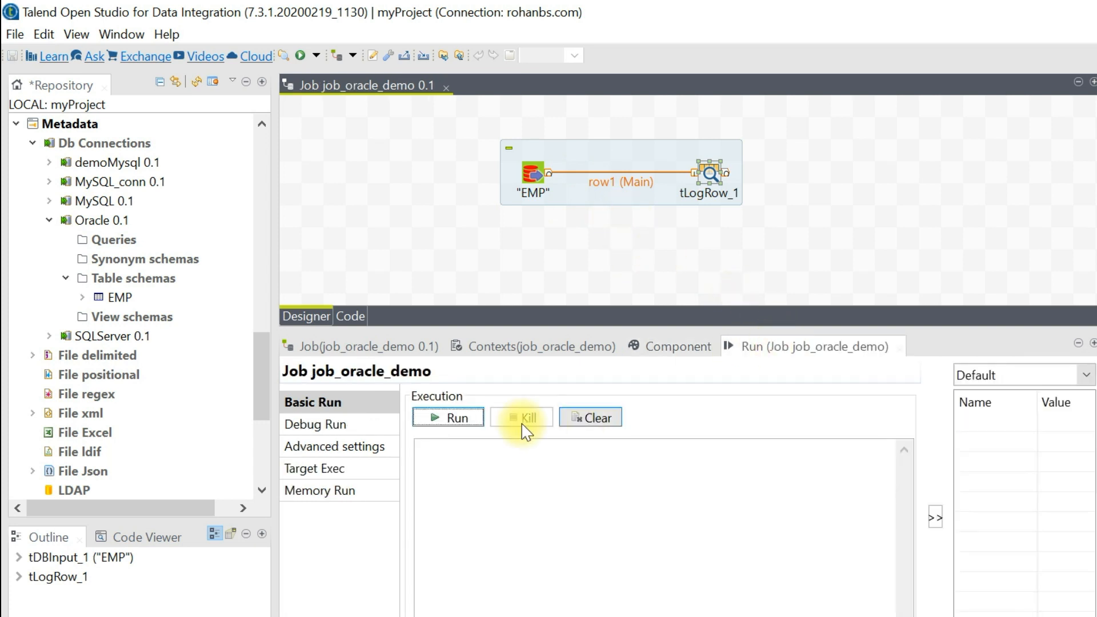
pyautogui.click(448, 417)
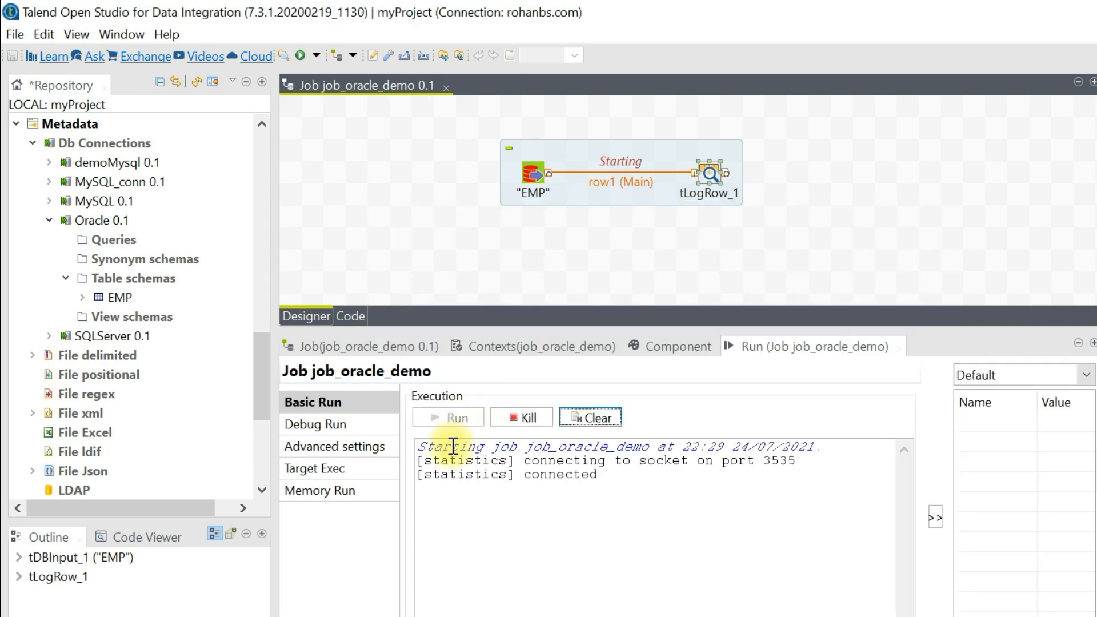